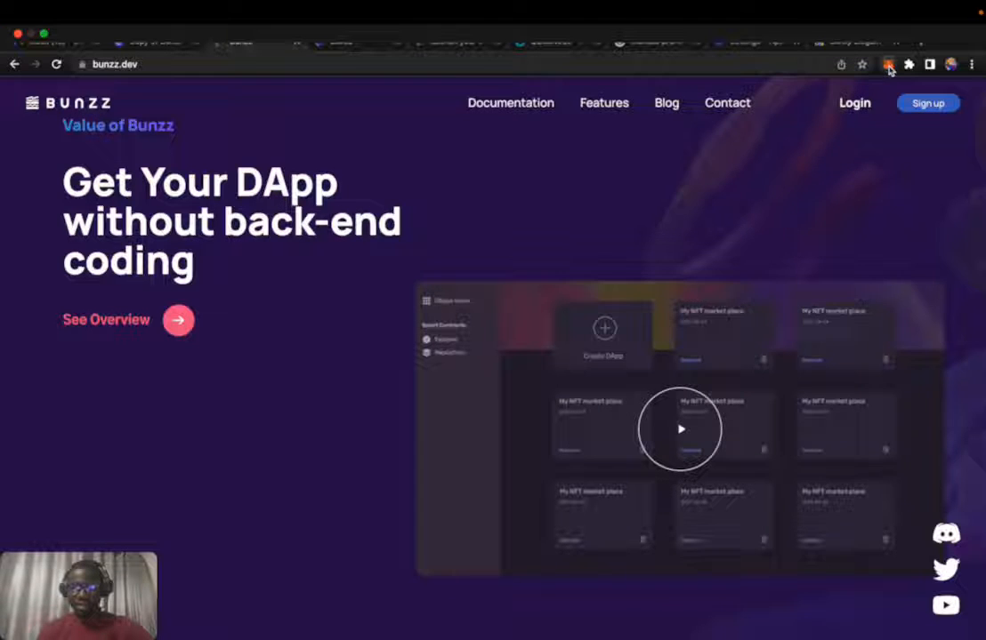
Step: Reach MetaMask's manual add-network form from the network dropdown's Add network option
left_click(886, 64)
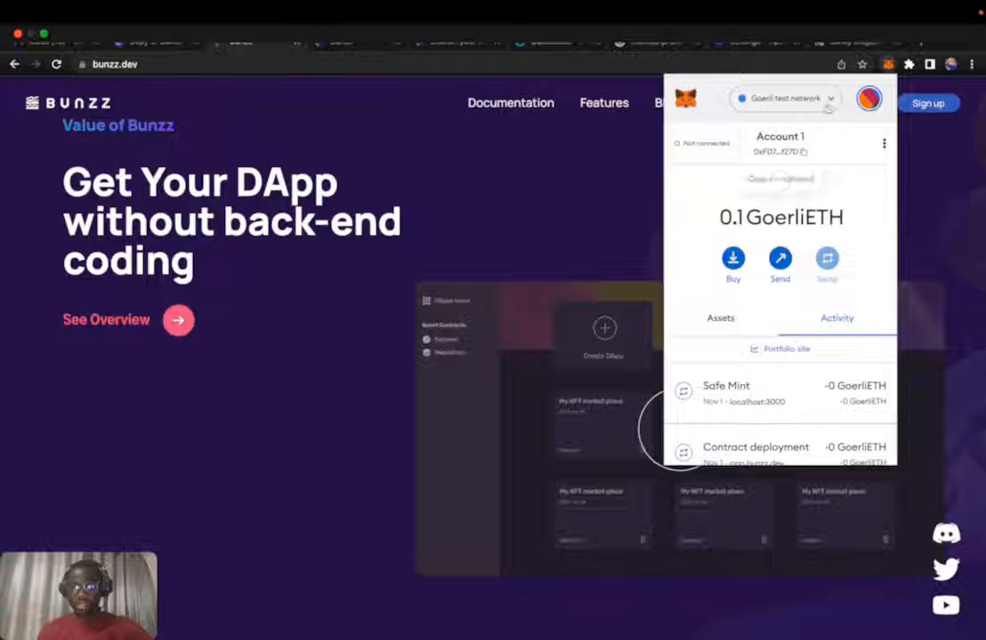
left_click(782, 98)
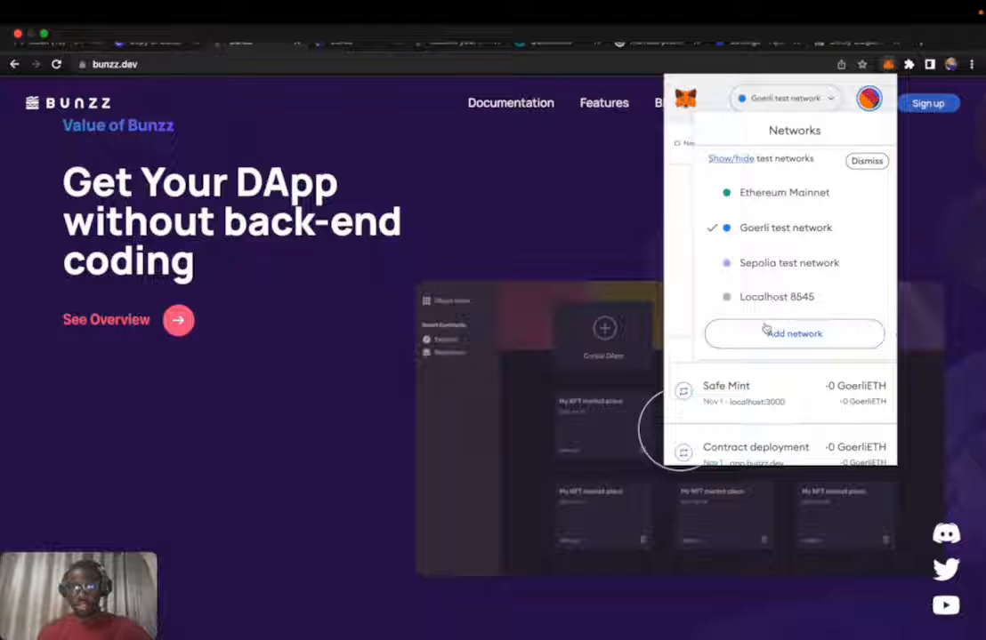
left_click(794, 334)
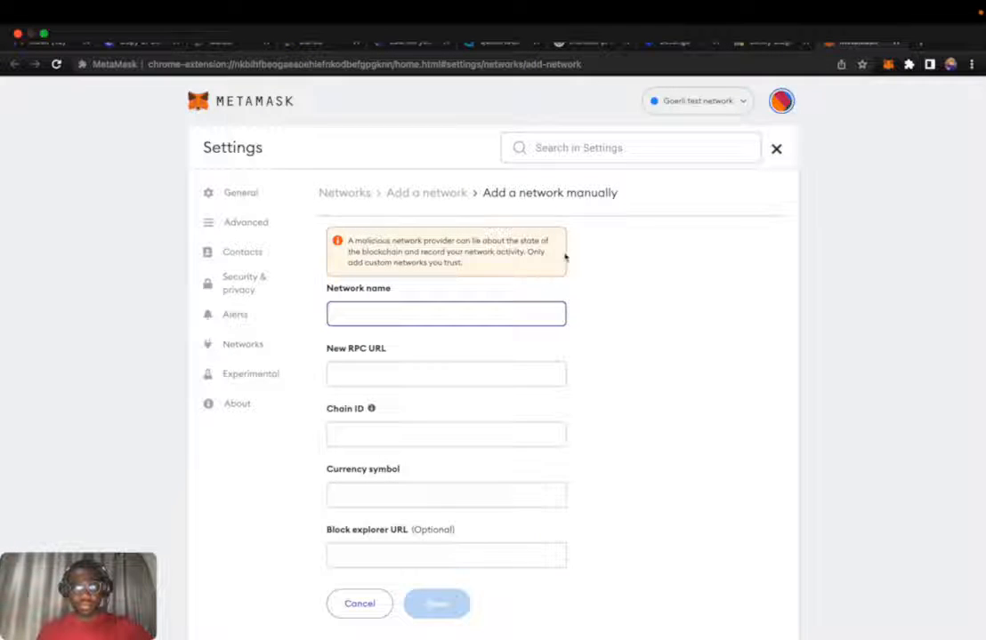
scroll("down", 3)
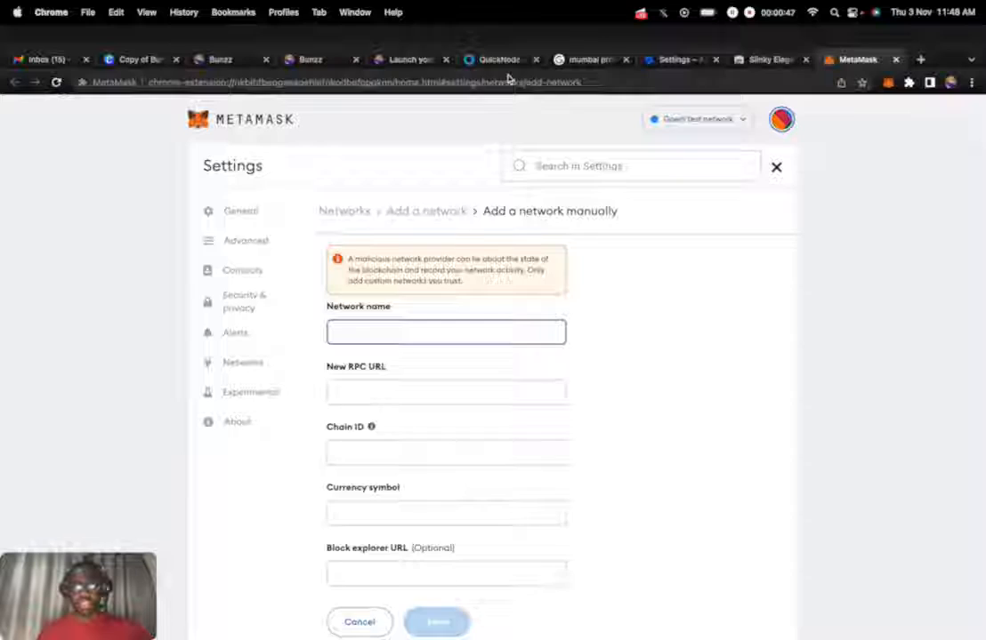
Step: Start a new endpoint from the QuickNode endpoints page
left_click(498, 41)
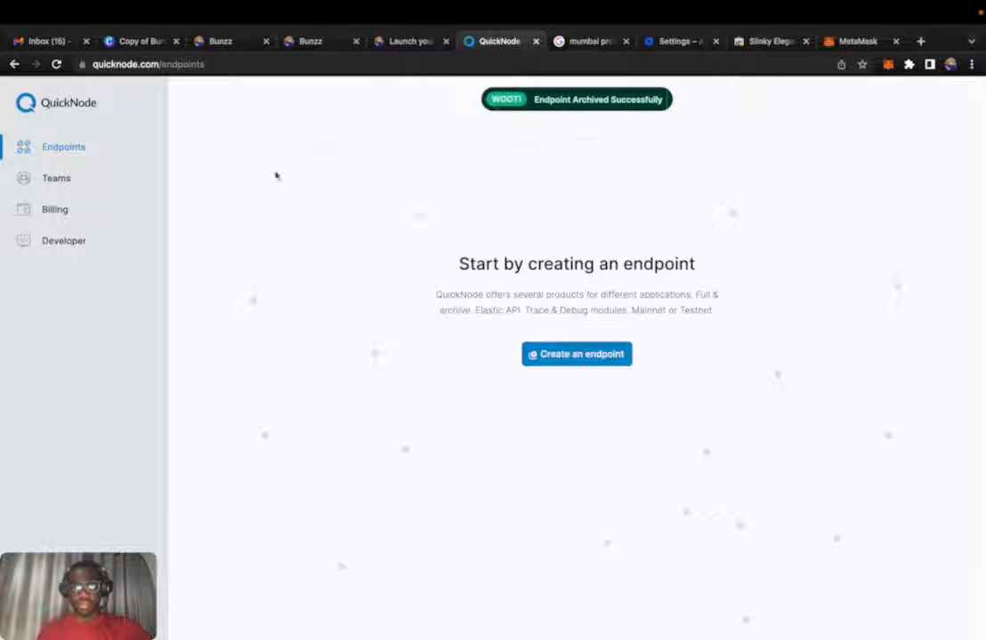
mouse_move(259, 137)
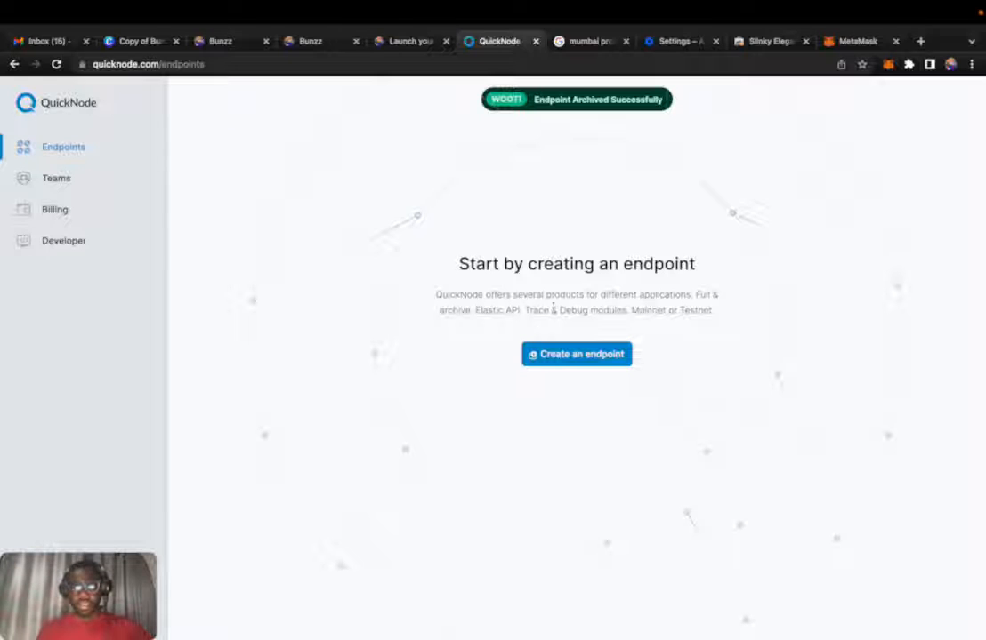
mouse_move(521, 519)
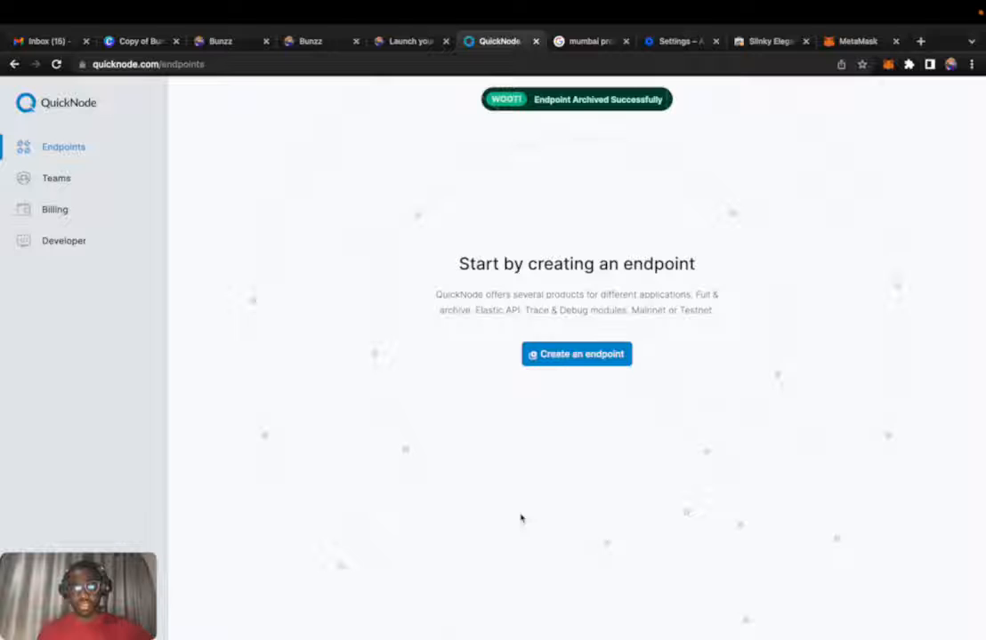
left_click(576, 354)
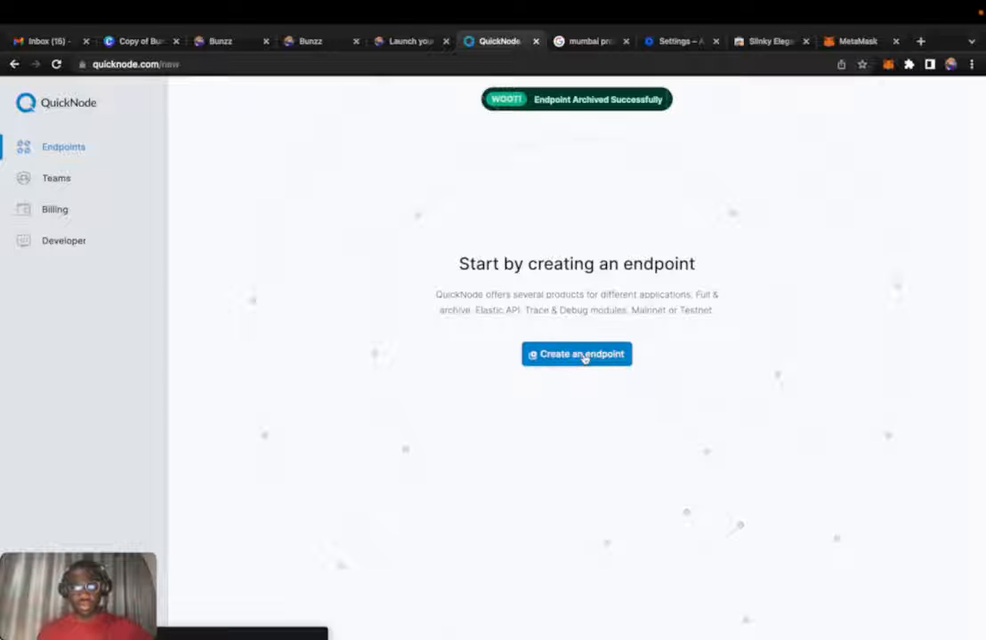
left_click(577, 354)
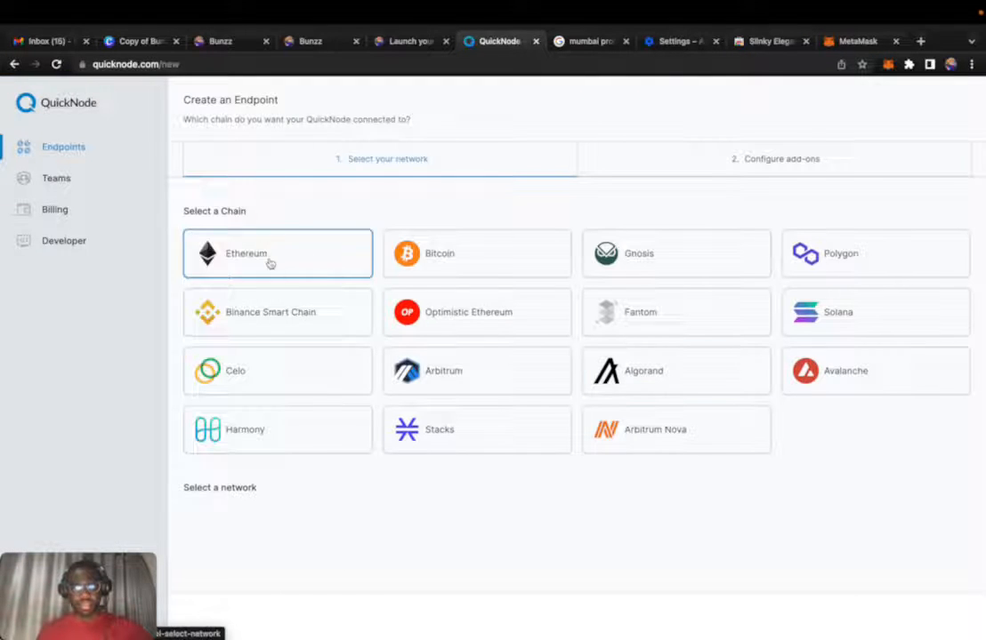
left_click(676, 253)
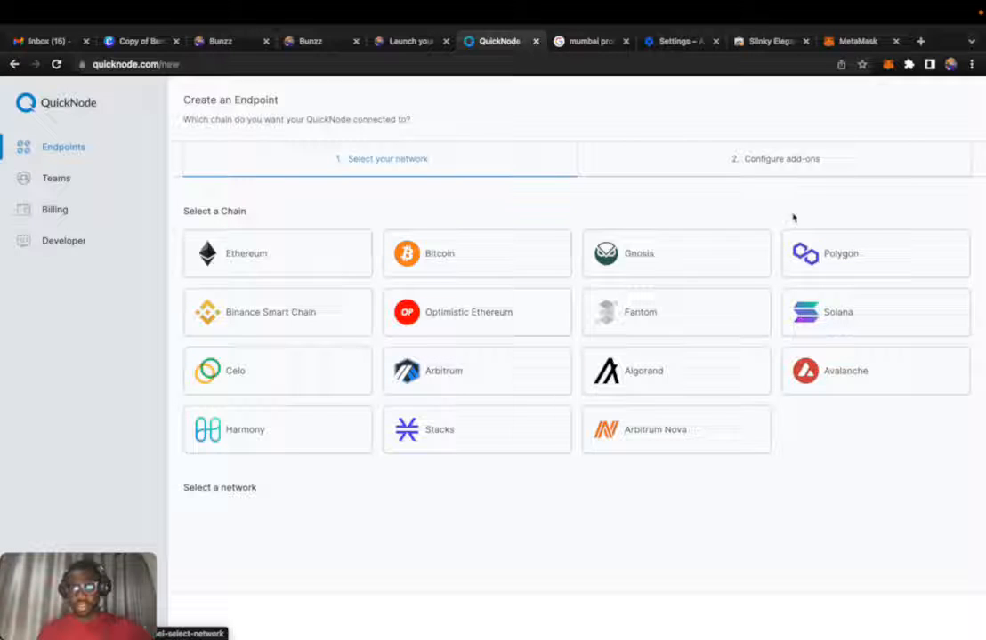
Step: Choose Polygon chain on Mumbai testnet and create the endpoint
left_click(875, 253)
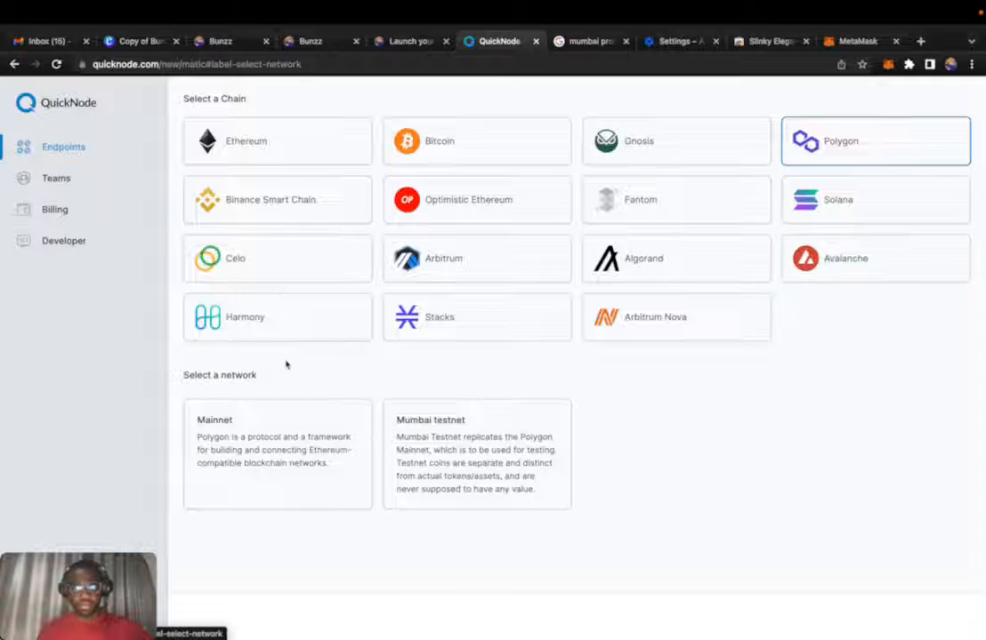
left_click(477, 456)
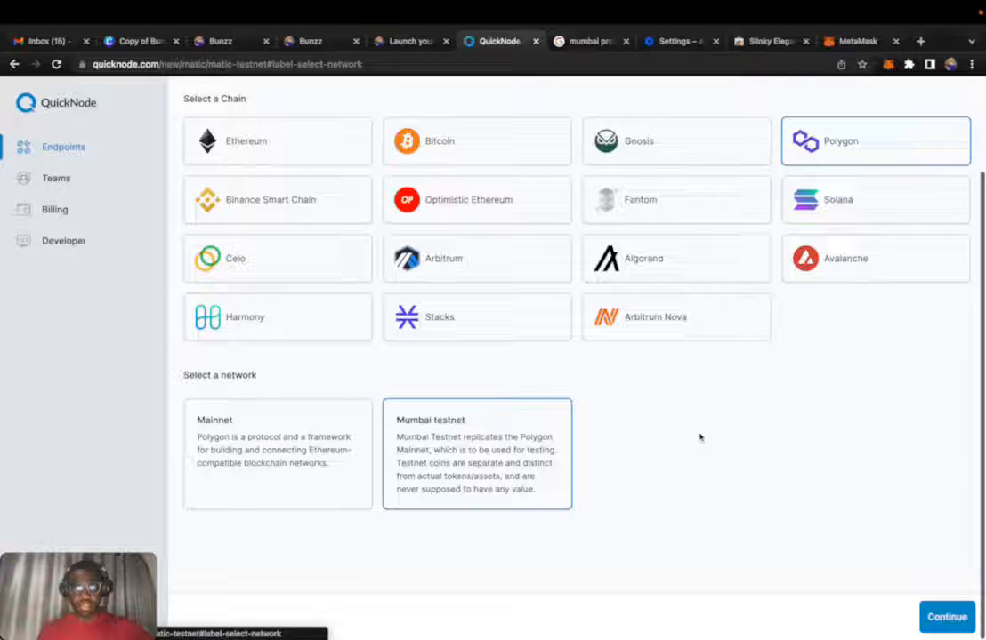
left_click(946, 615)
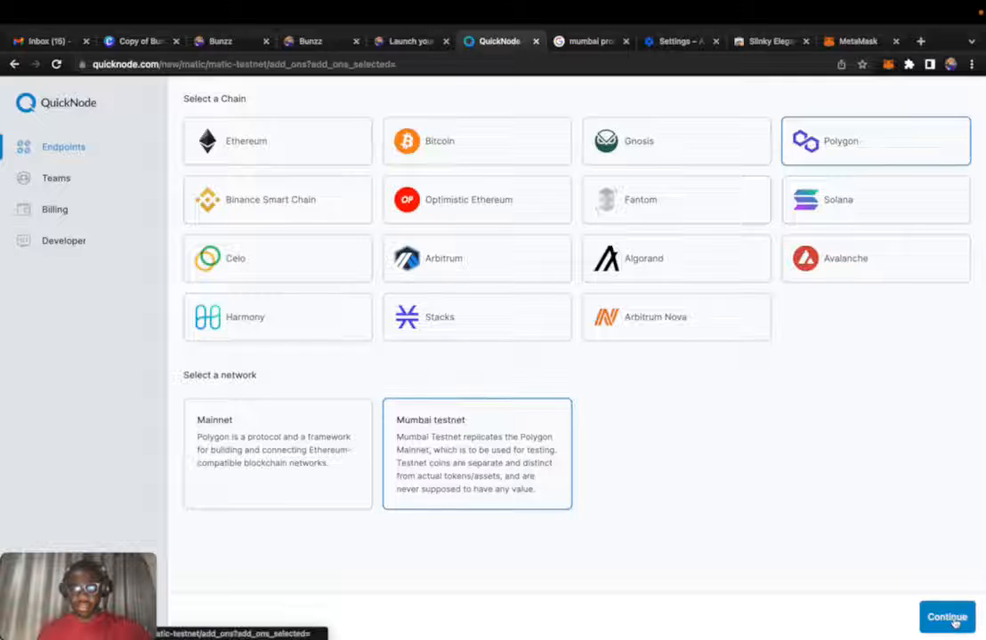
left_click(947, 616)
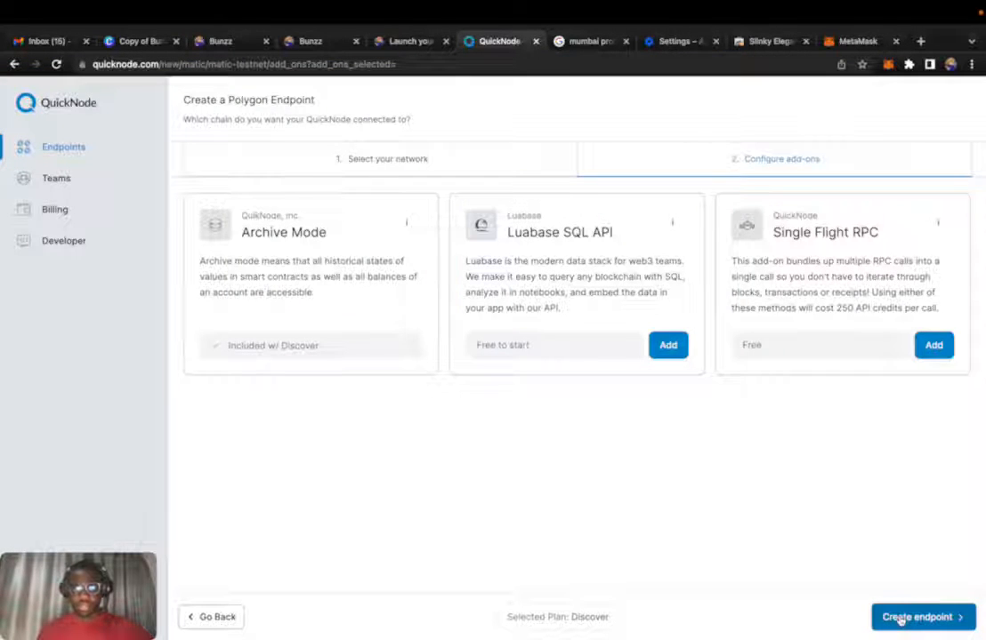
left_click(922, 616)
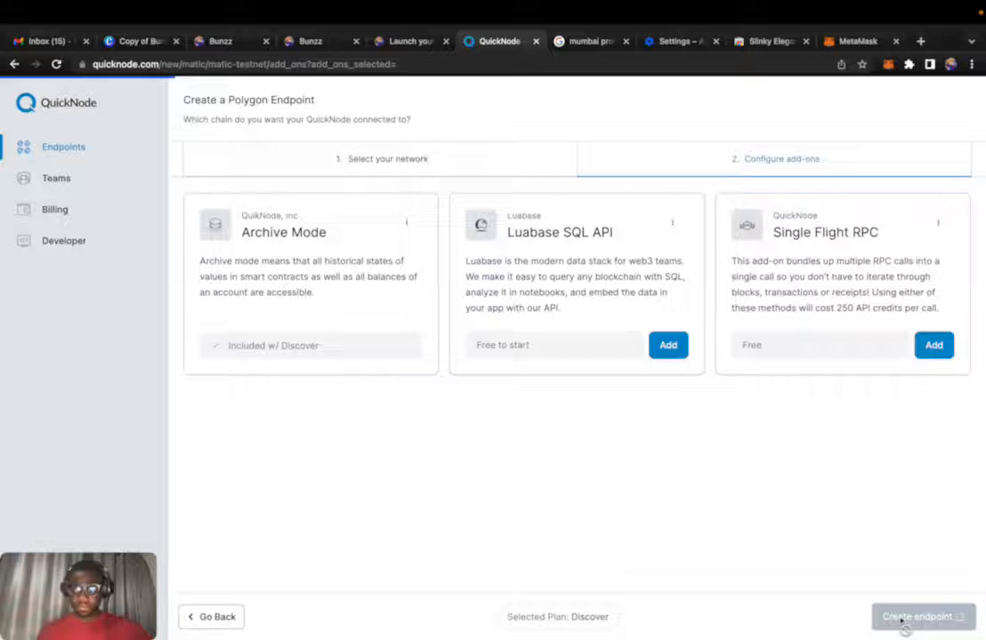
left_click(918, 616)
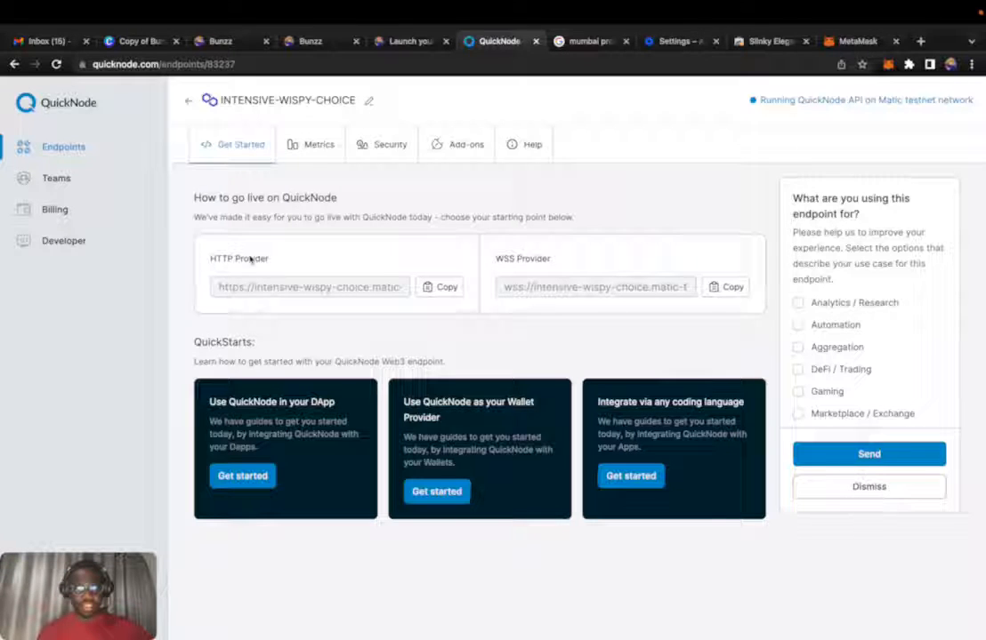
Step: Copy the endpoint's HTTP provider URL and return to the MetaMask add-network form
left_click(437, 286)
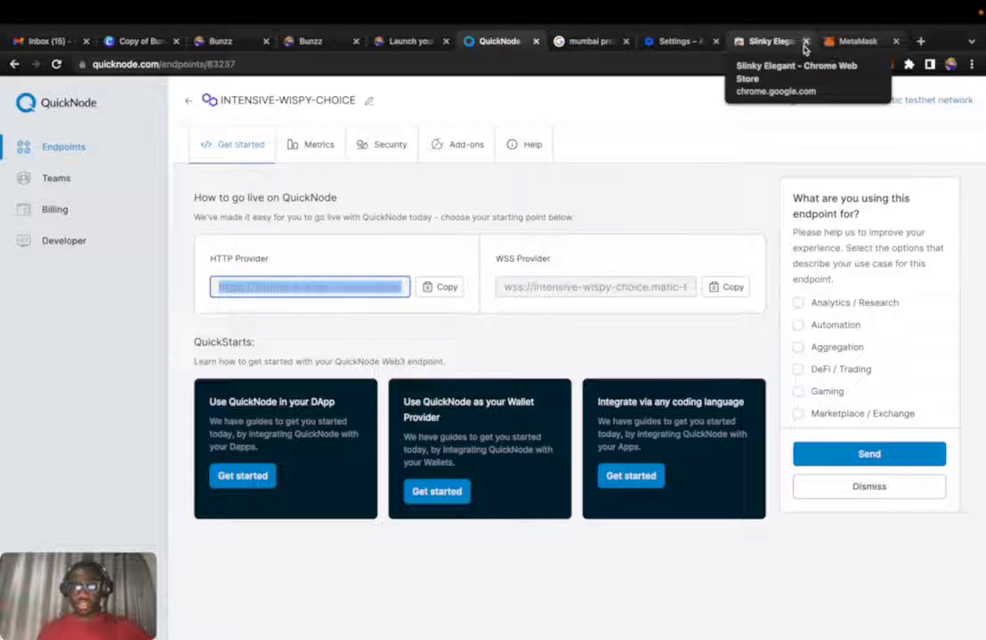
left_click(789, 41)
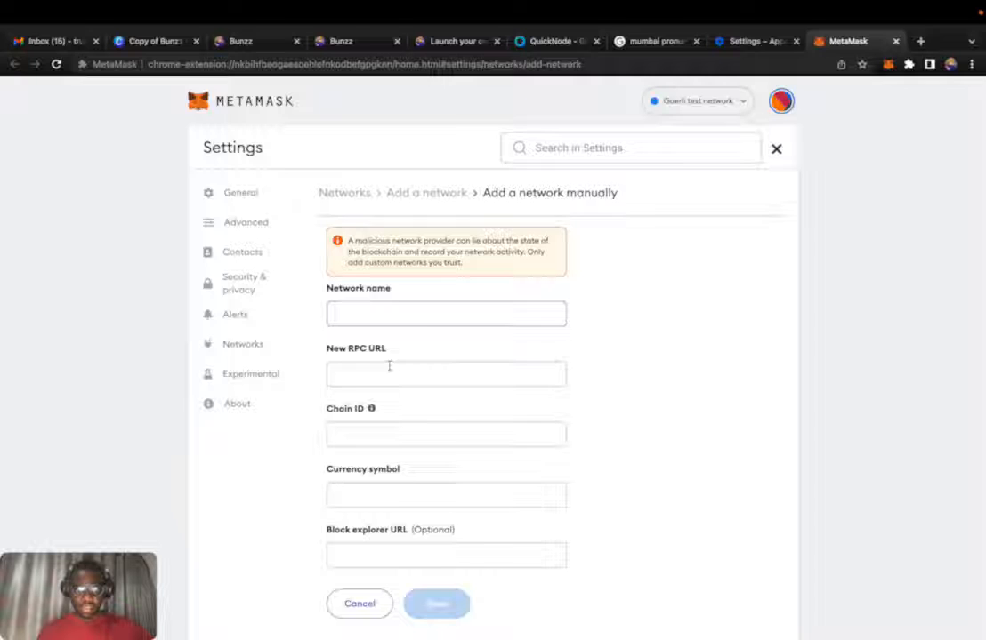
Step: Enter the QuickNode RPC URL, network name Polygon Testnet and chain ID 80001
type("https://intensive-wispy-choice.matic-testnet.discover.q")
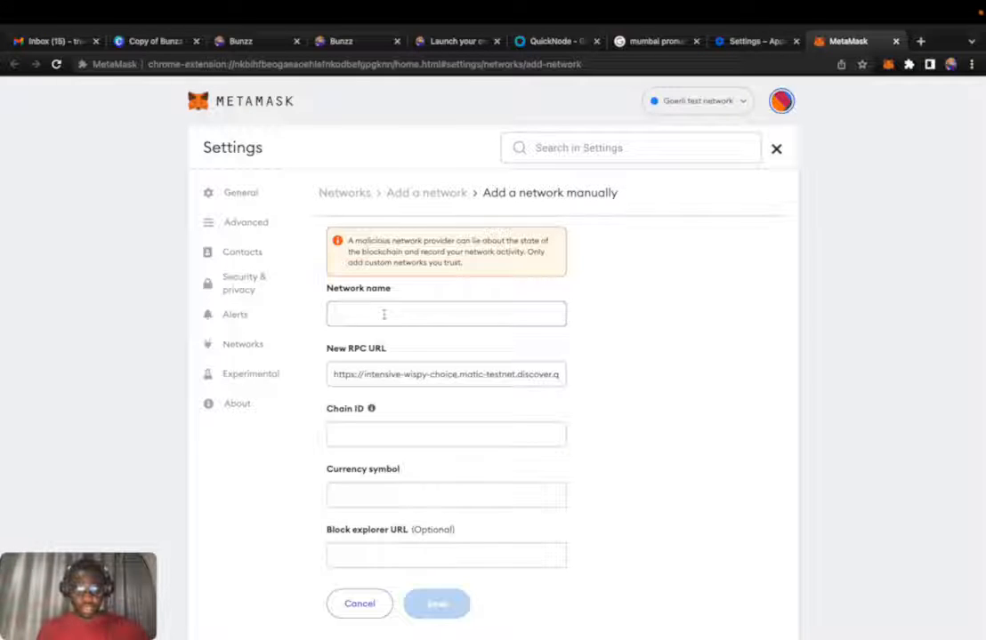
type("Pol")
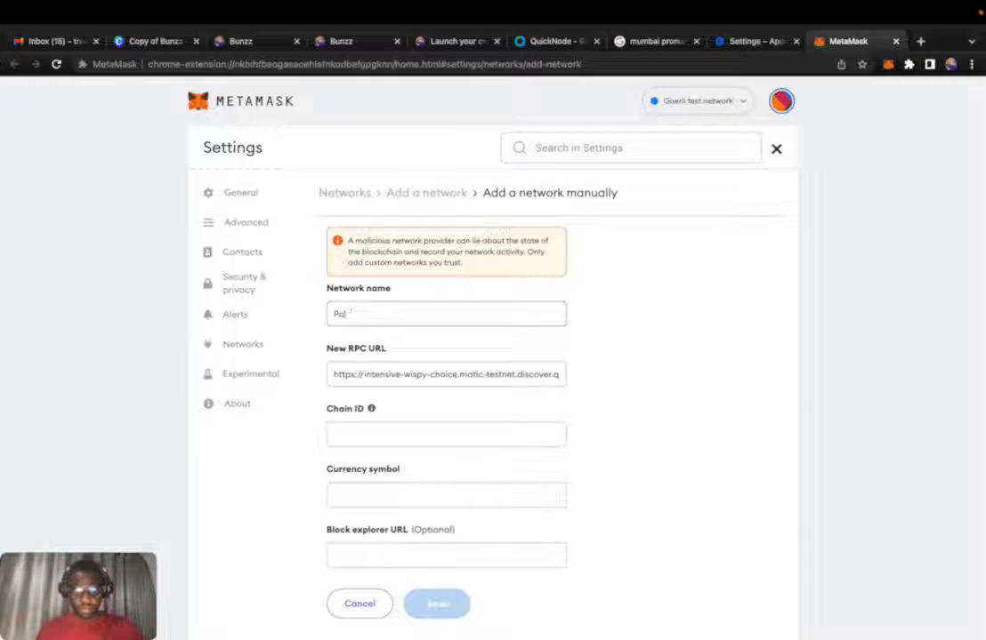
type("Polygon Testnet")
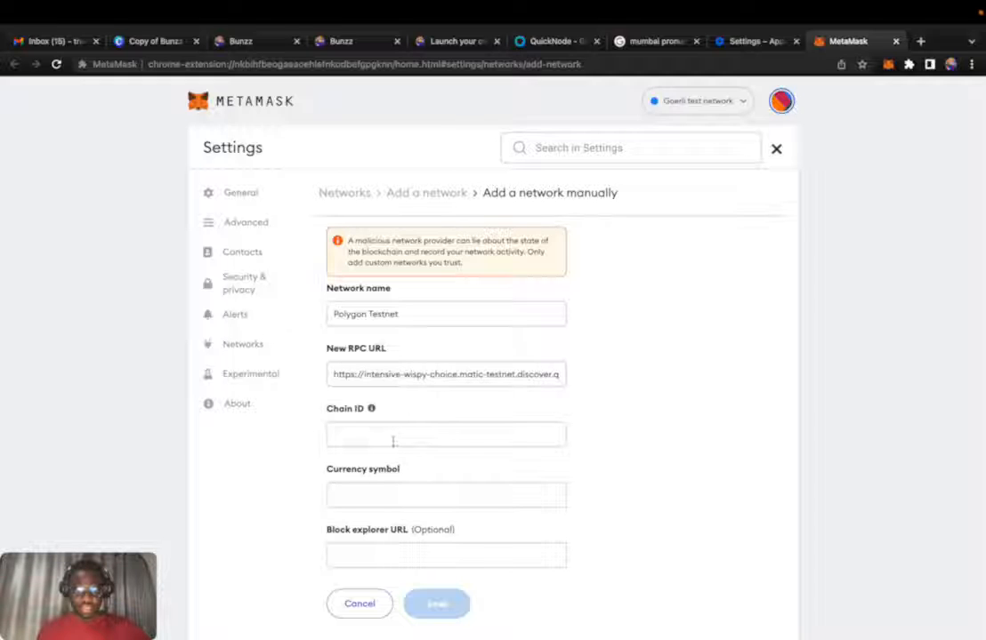
type("800")
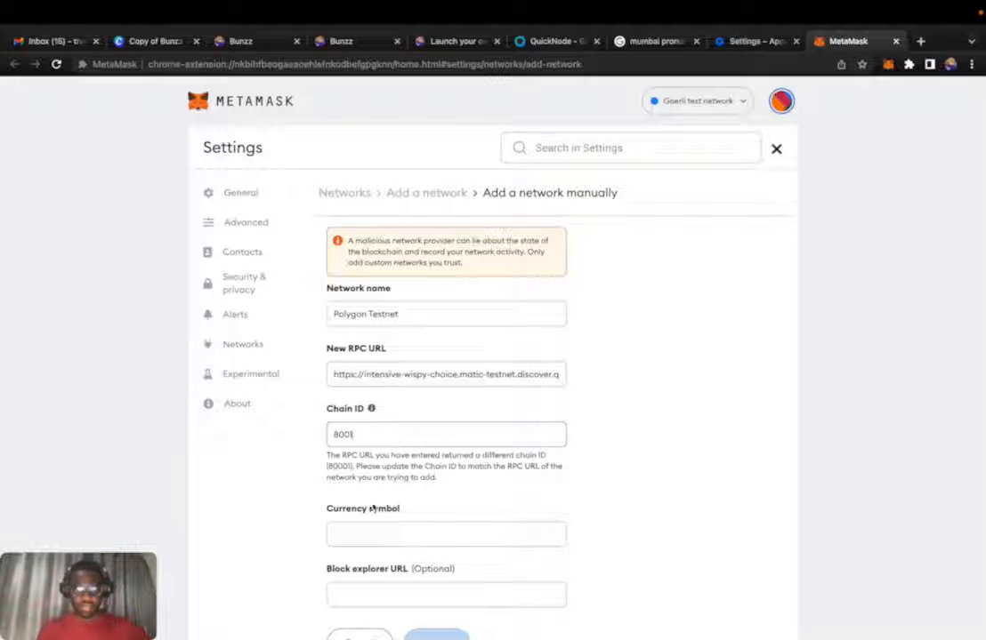
left_click(413, 434)
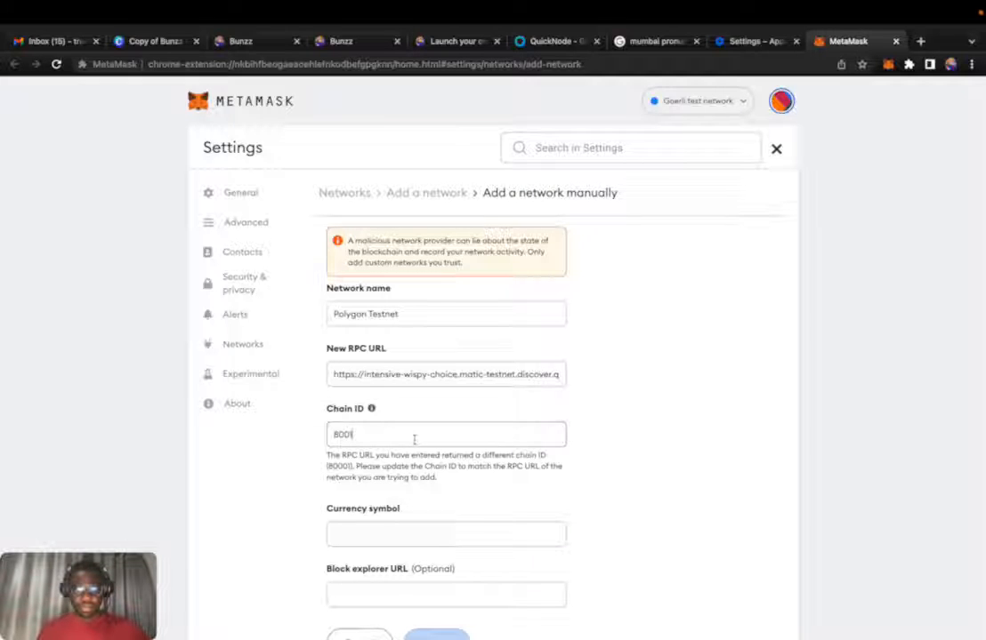
left_click(445, 534)
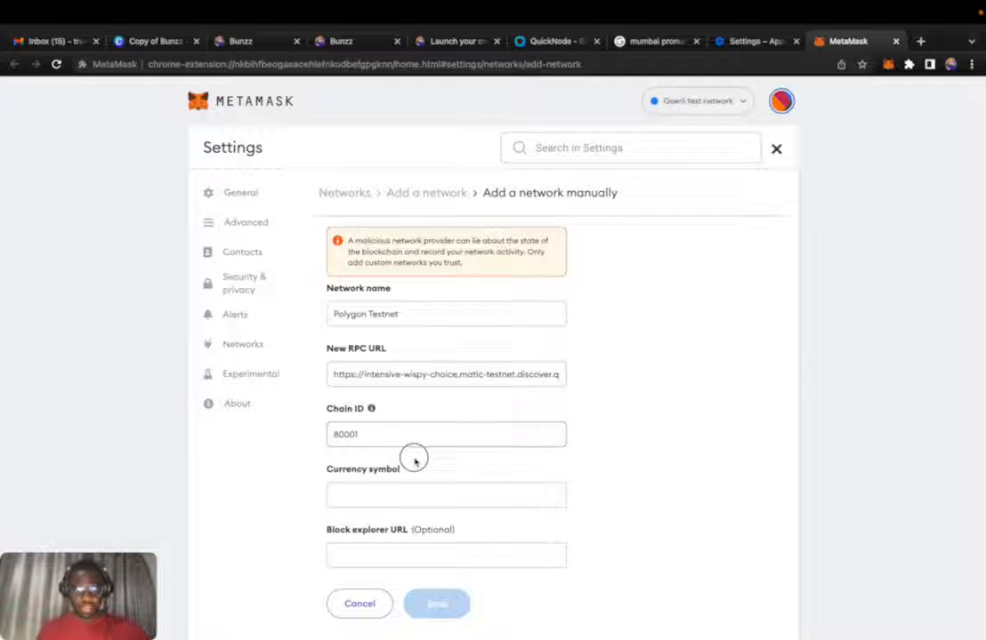
Step: Set currency symbol MATIC and the Mumbai PolygonScan explorer URL, then save the network
left_click(445, 494)
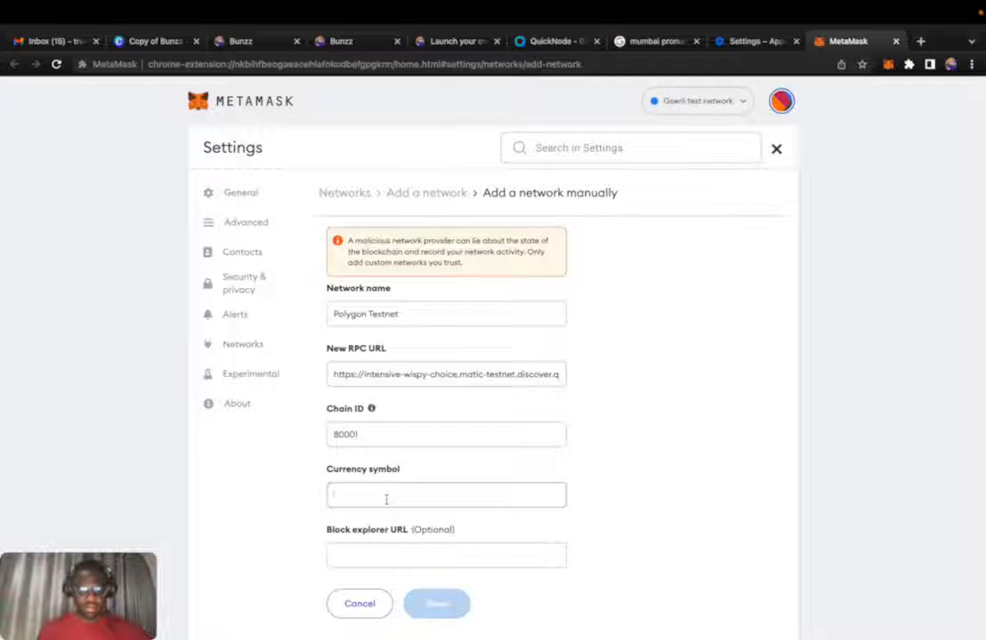
type("MATIC")
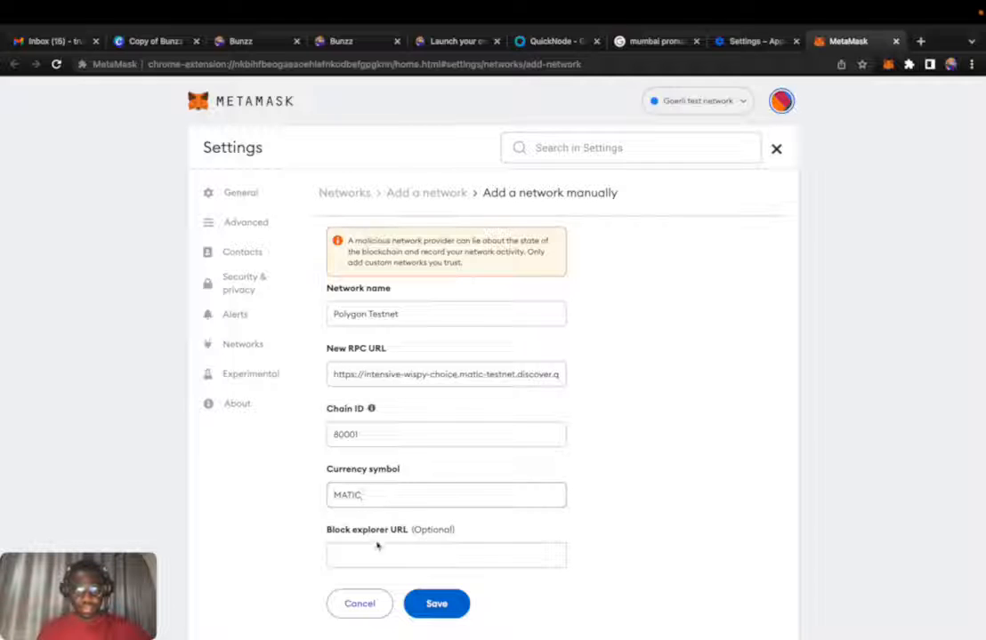
left_click(444, 555)
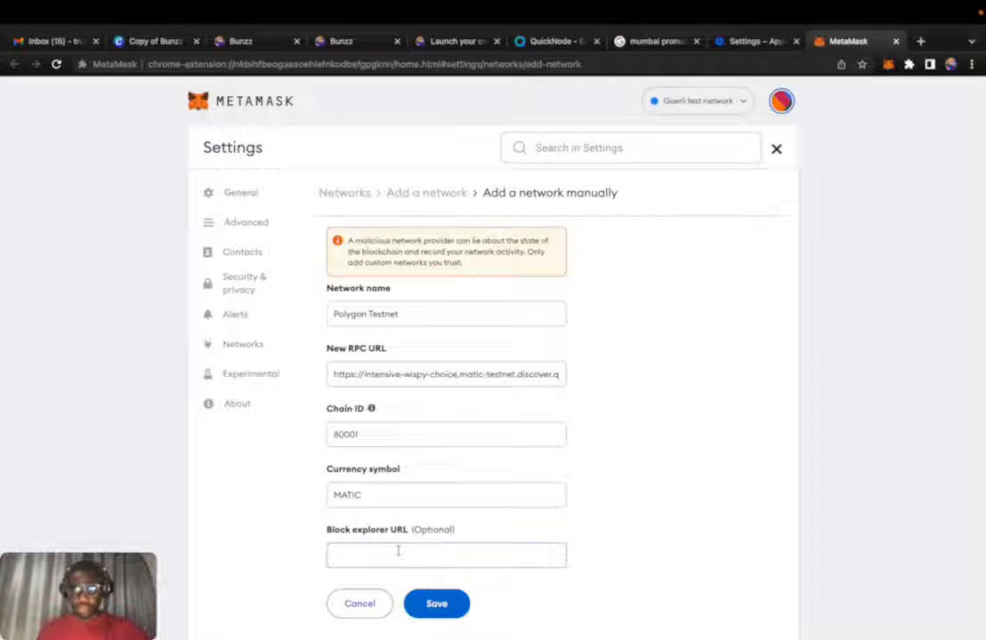
type("h")
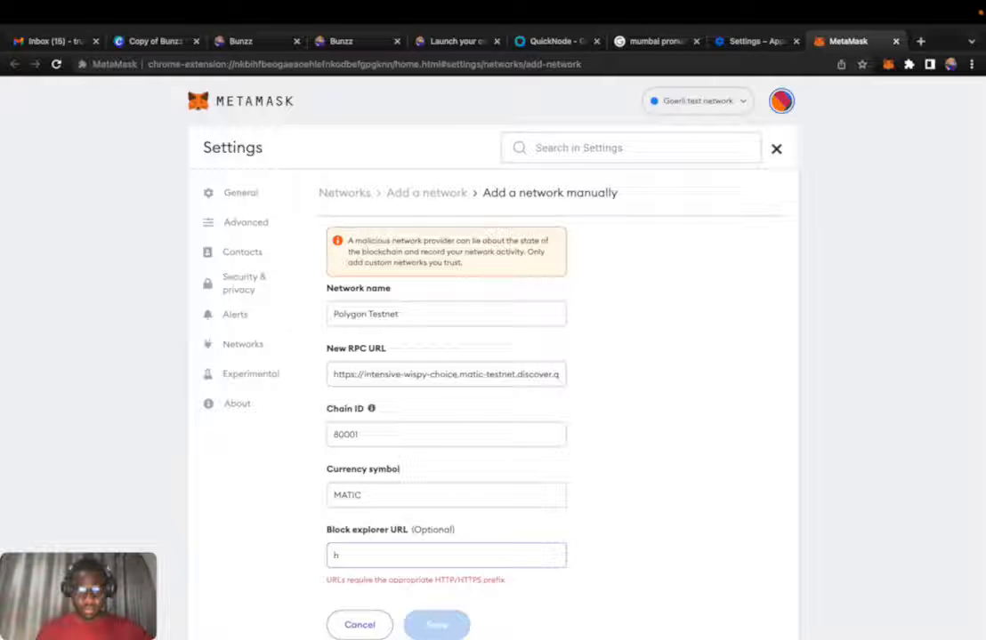
type("ttps://mumbai.polygon")
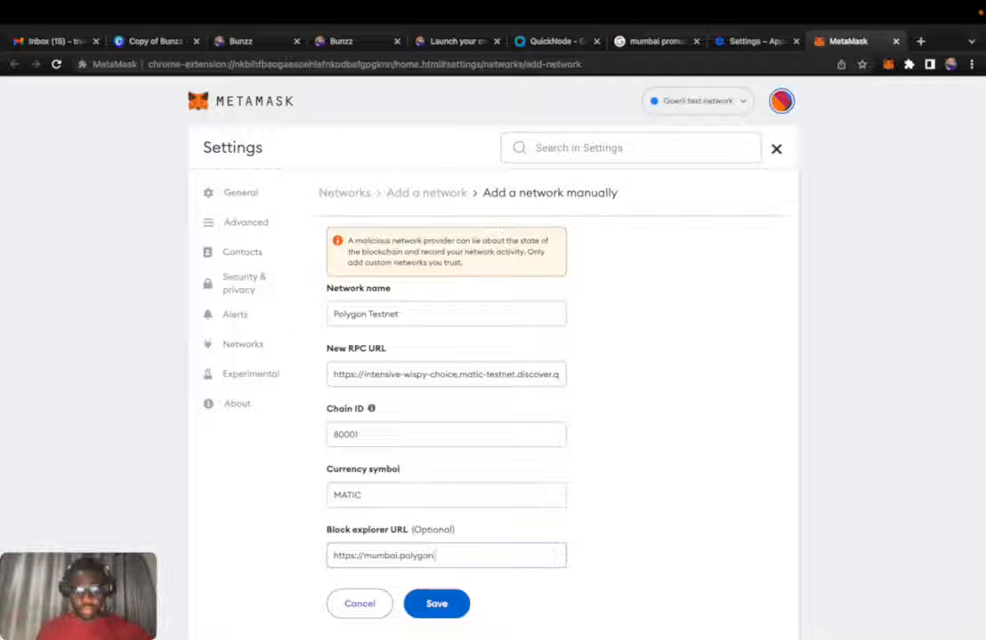
type(".technology")
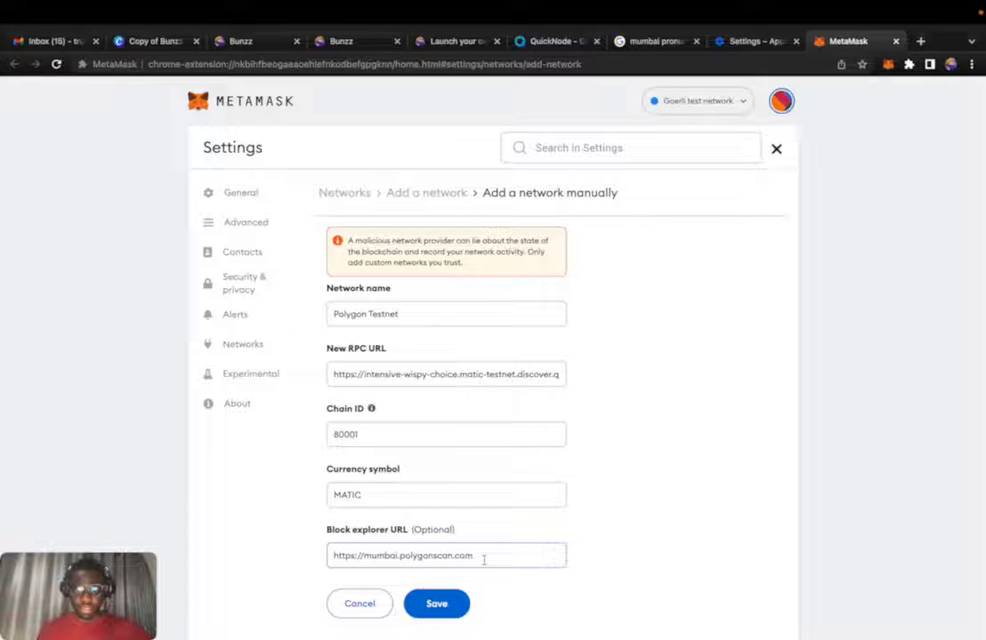
left_click(435, 603)
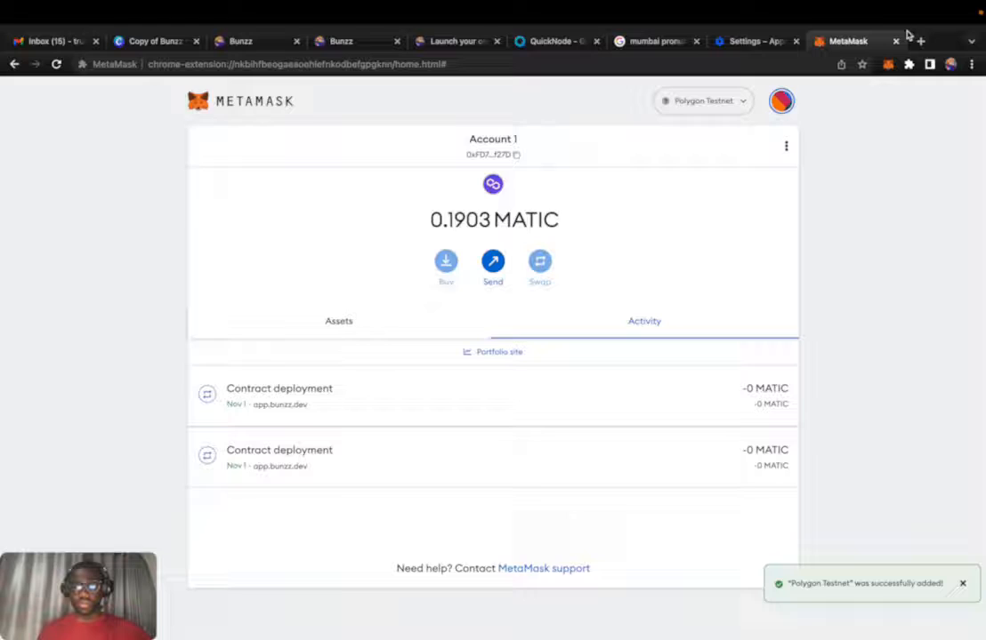
Step: Go to faucet.polygon.technology in a new browser tab
left_click(920, 41)
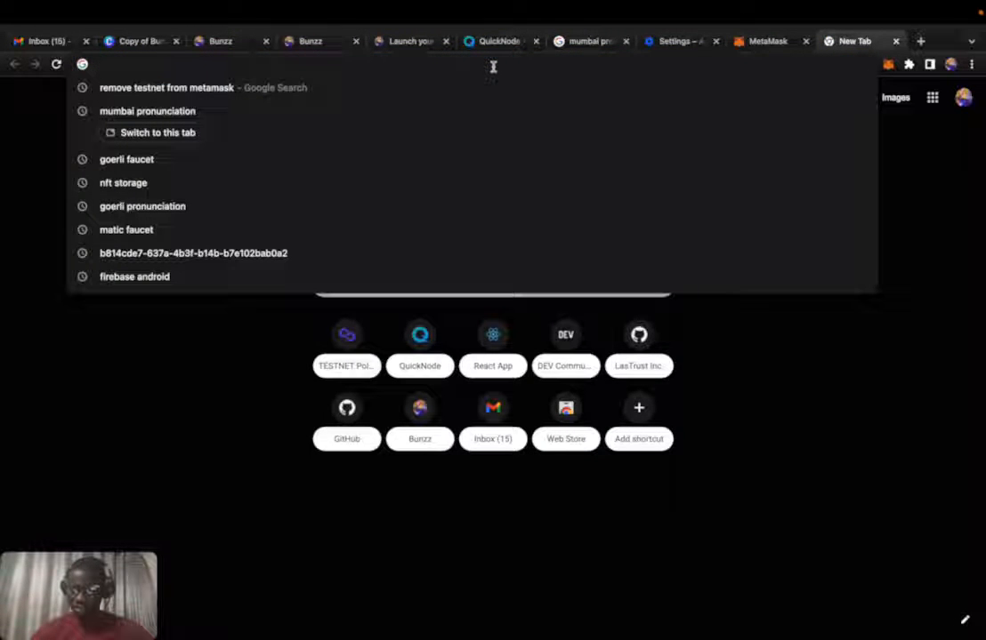
type("fuacet.polygon.technology")
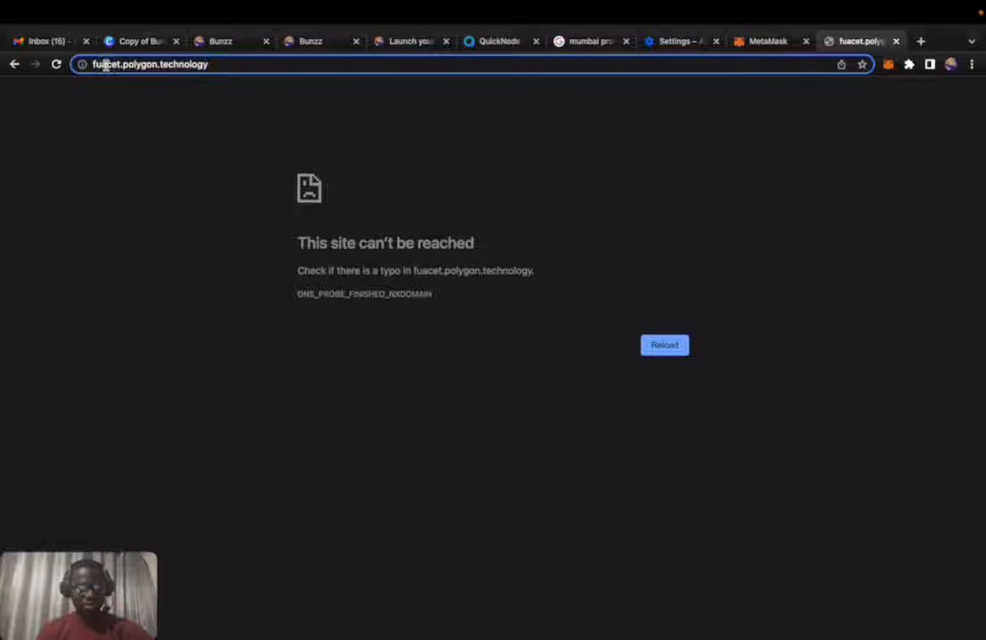
left_click(152, 64)
type("a")
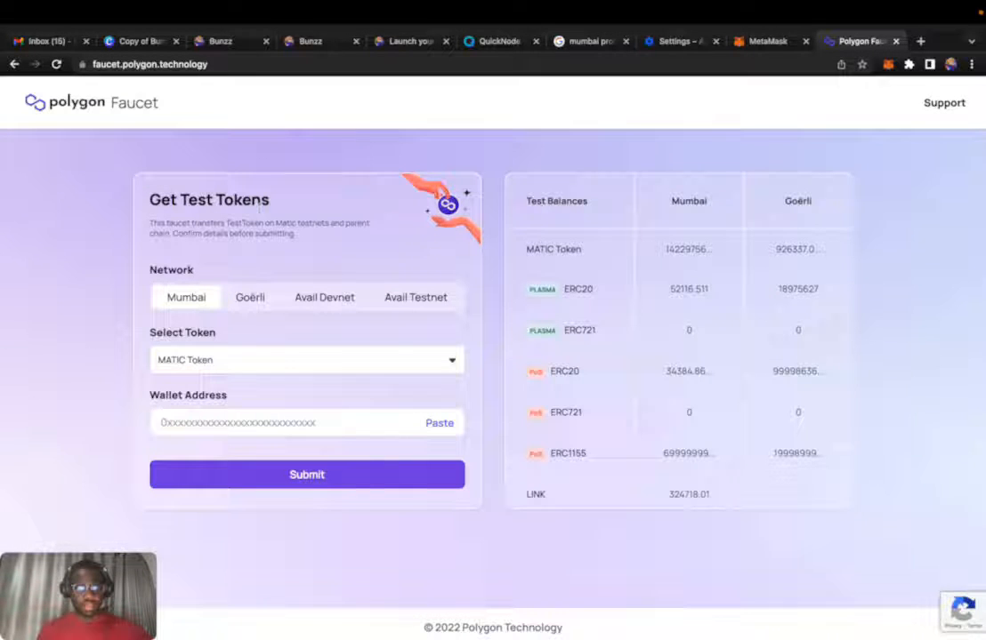
Step: Request 1 test MATIC on Mumbai to the pasted wallet address and return to MetaMask
left_click(267, 424)
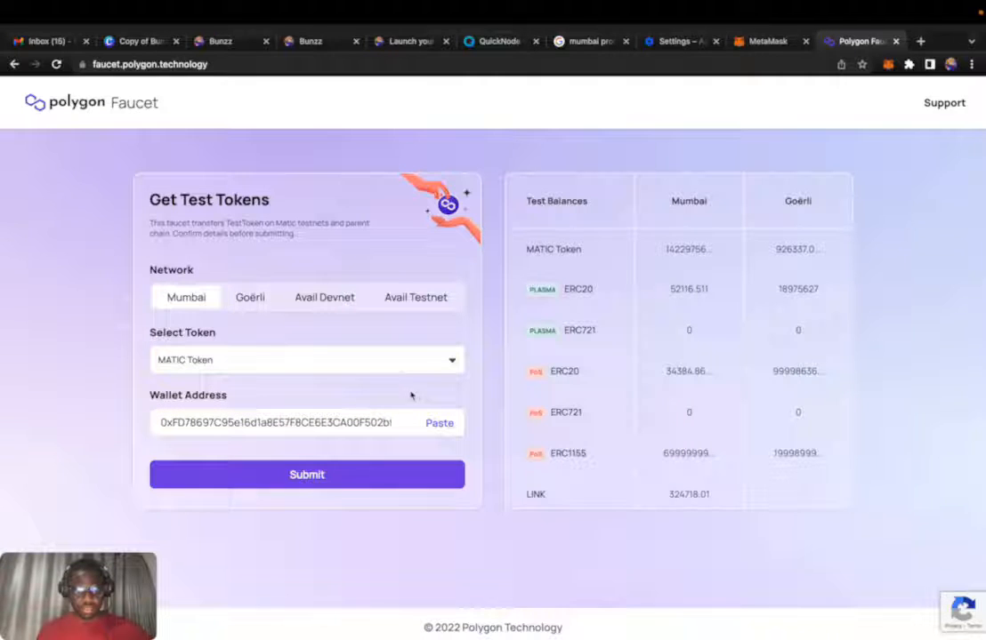
left_click(306, 474)
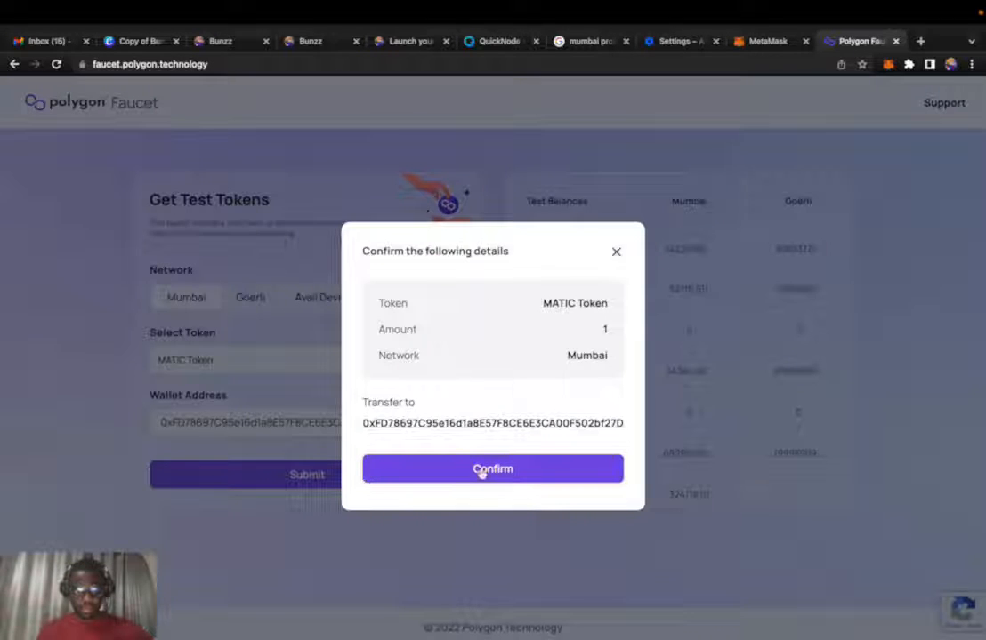
left_click(492, 470)
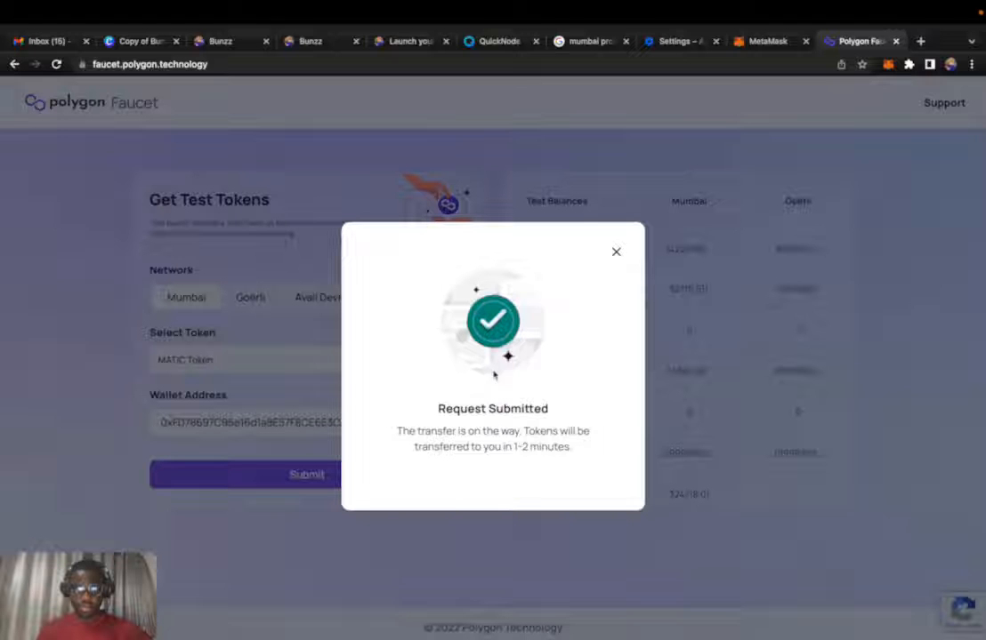
left_click(616, 252)
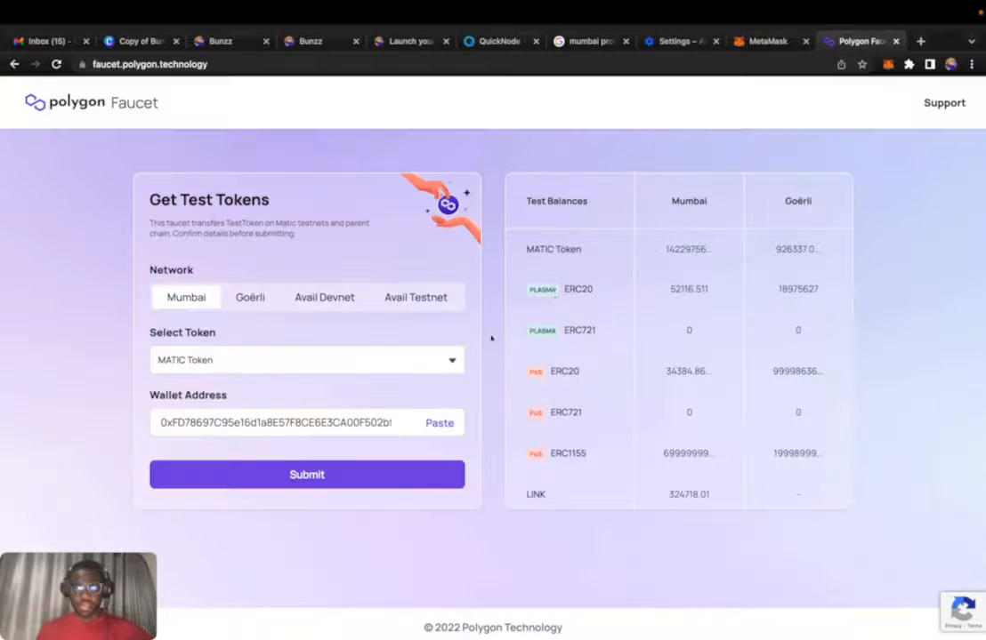
left_click(765, 41)
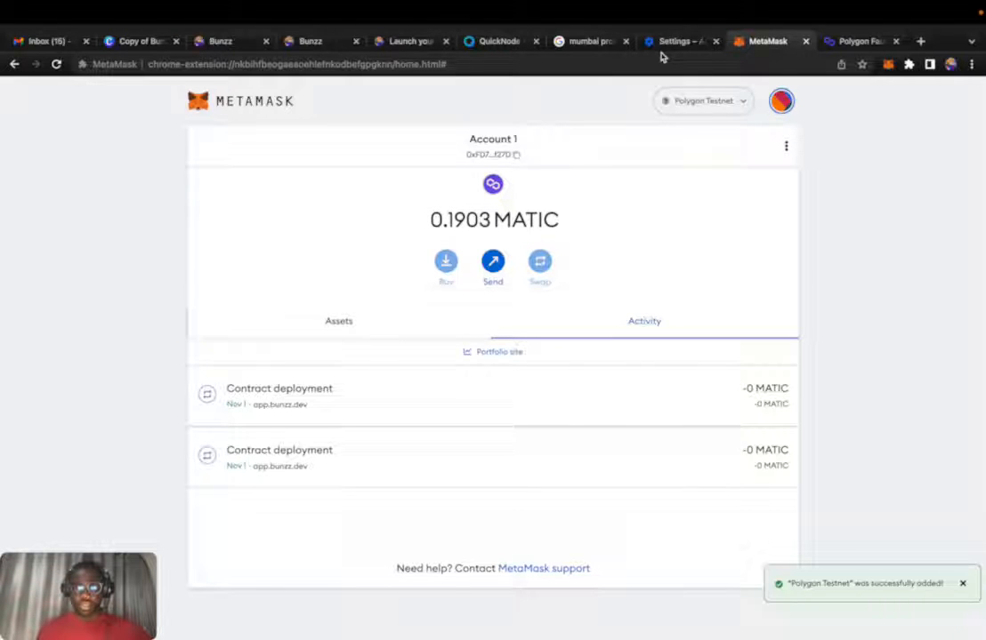
mouse_move(708, 138)
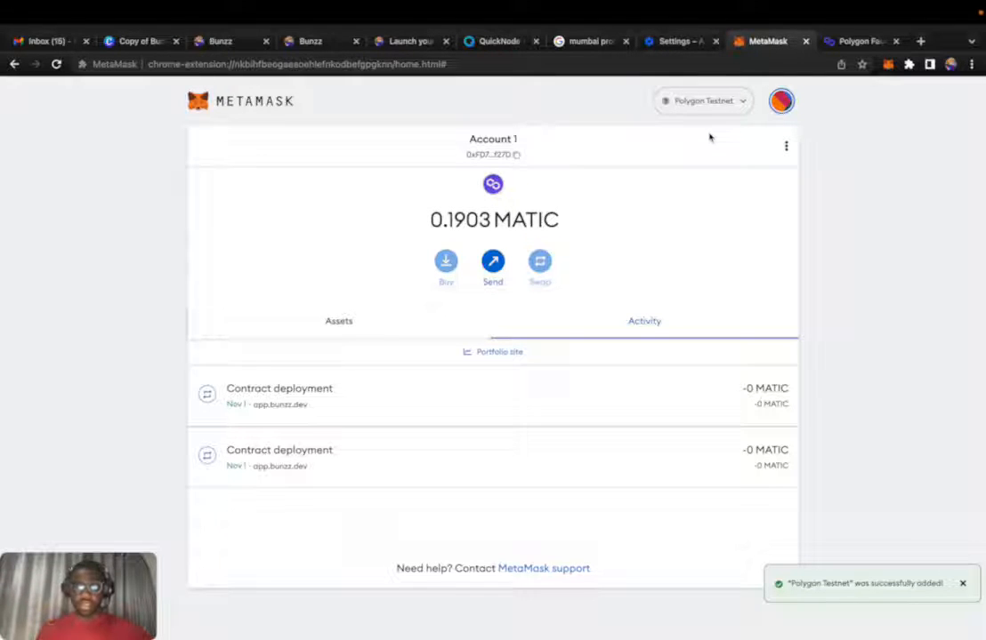
left_click(703, 100)
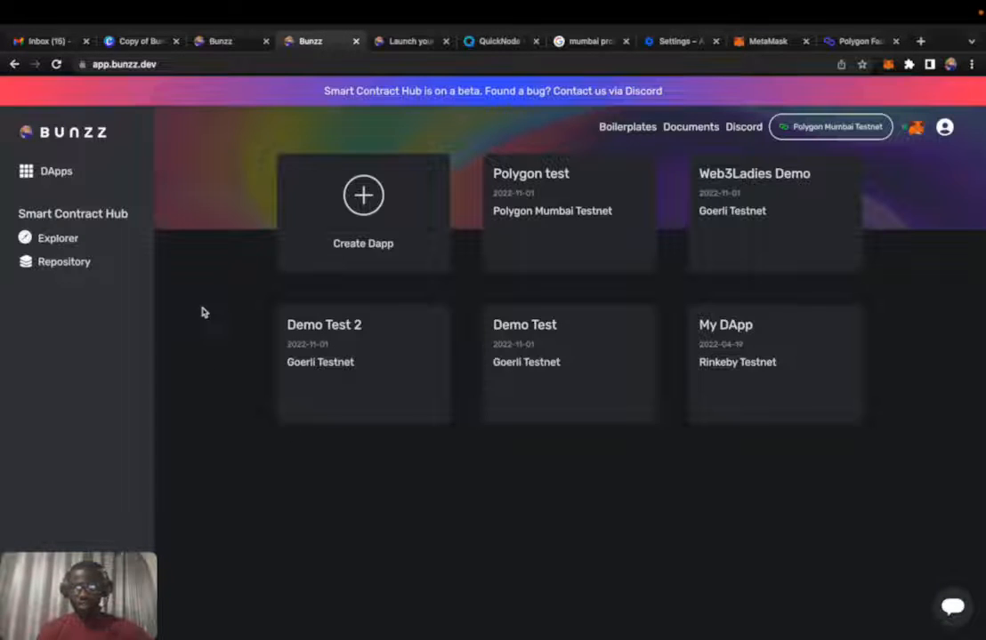
mouse_move(233, 242)
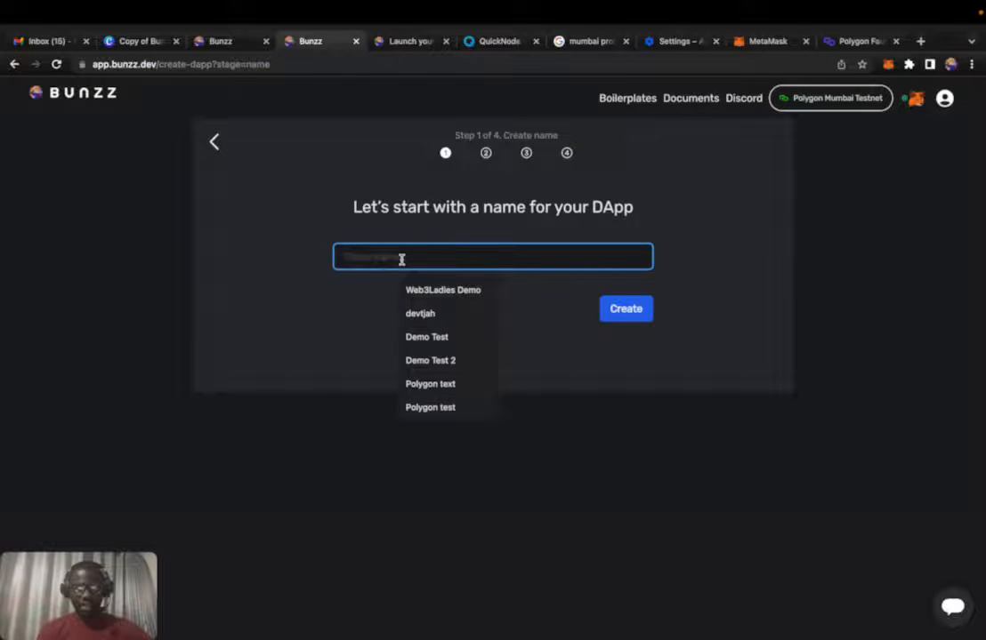
Step: Create a Bunzz DApp named 'Polygon token' and list the available networks for it
left_click(431, 384)
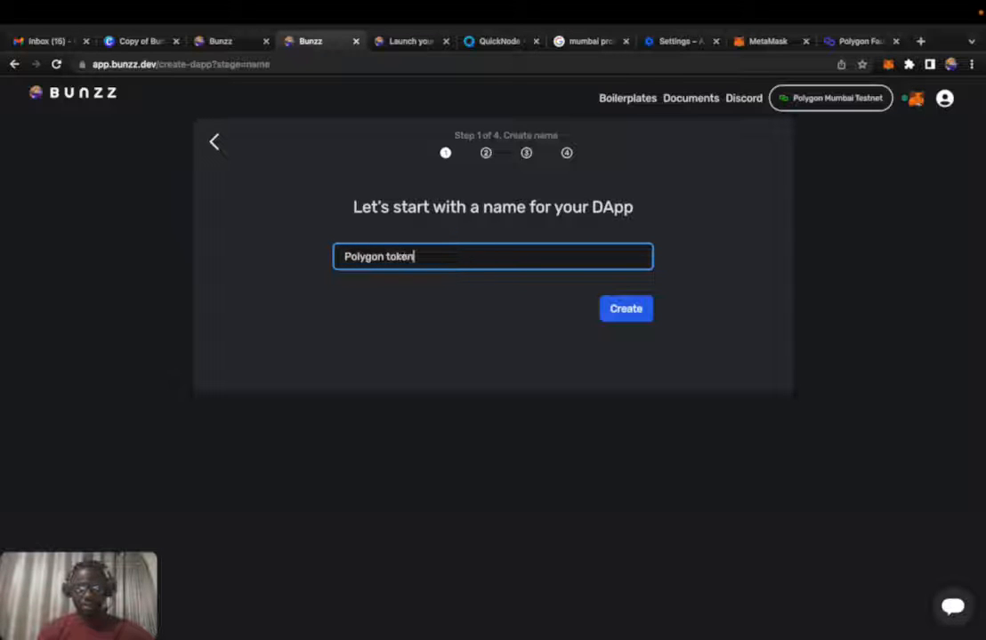
left_click(627, 310)
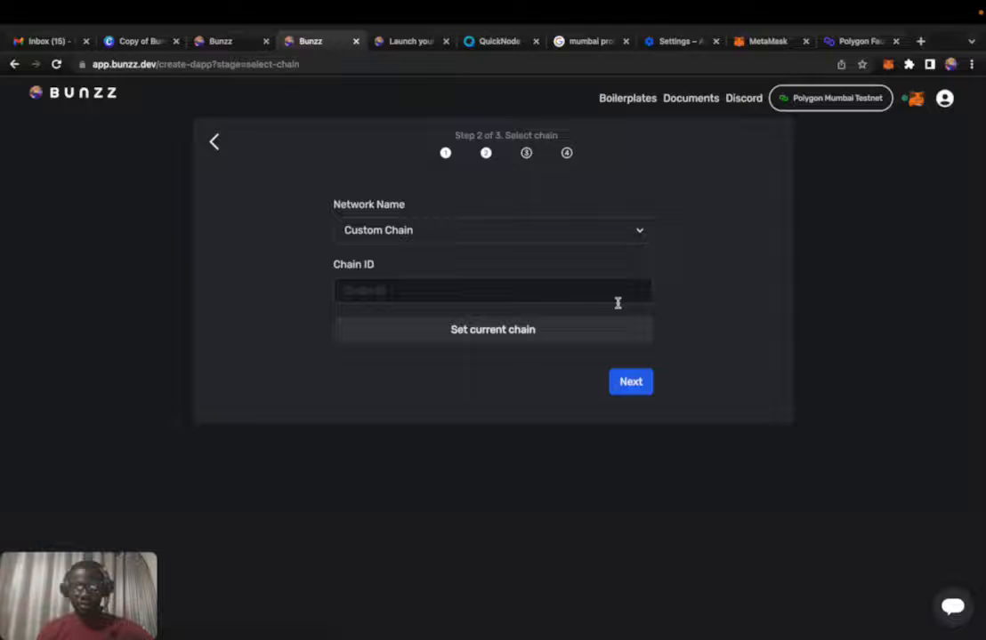
left_click(490, 230)
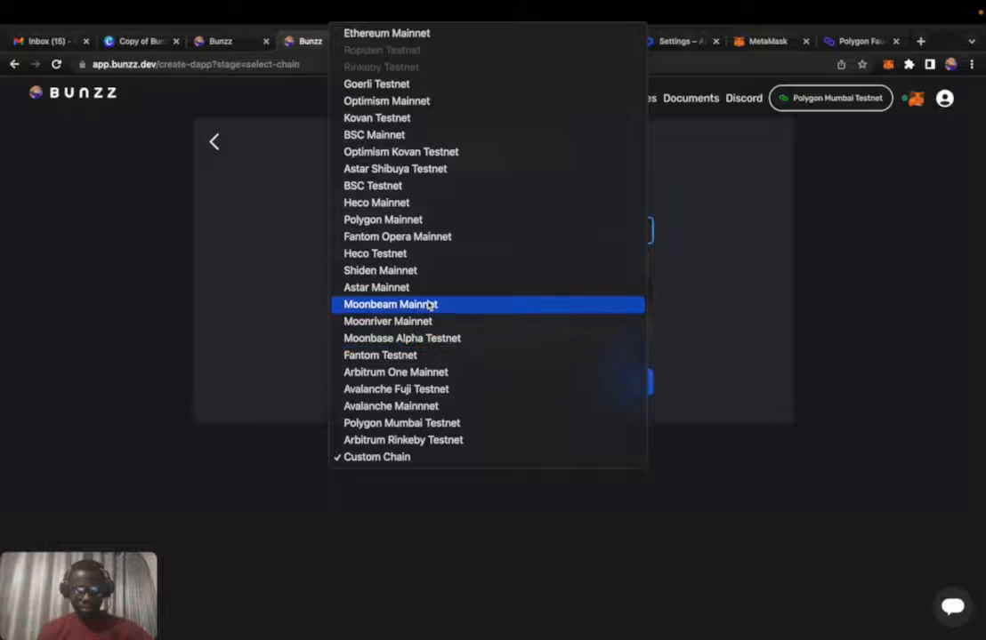
mouse_move(425, 439)
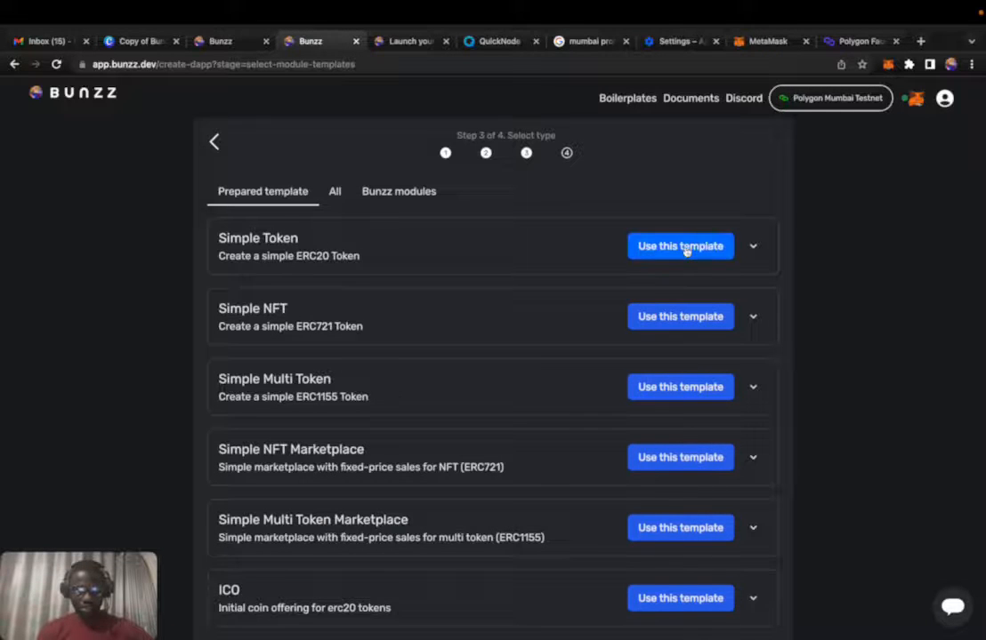
Step: Choose the Simple Token ERC20 template after browsing its module documentation
left_click(680, 245)
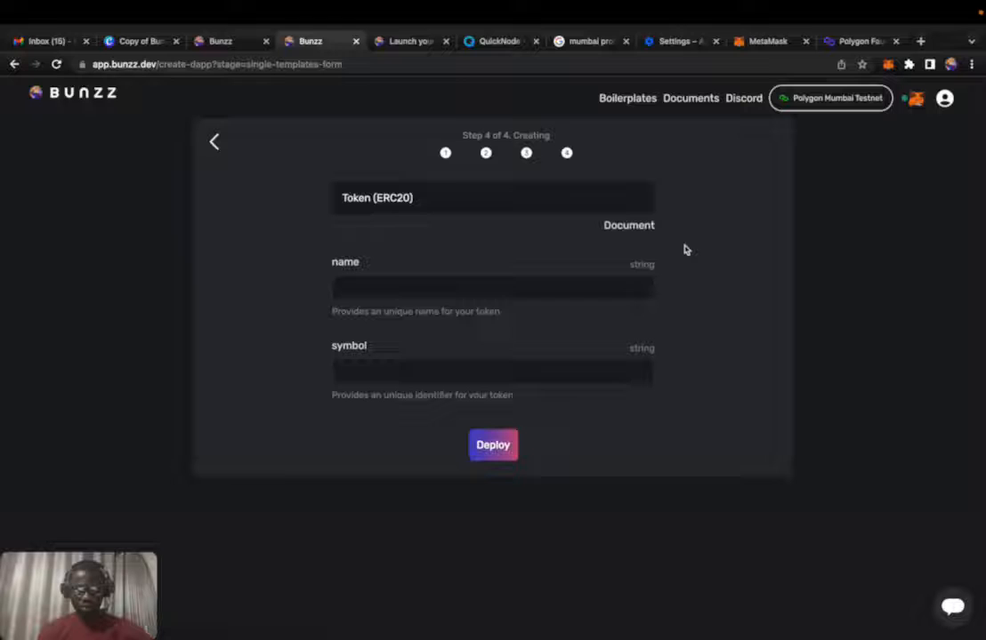
left_click(493, 288)
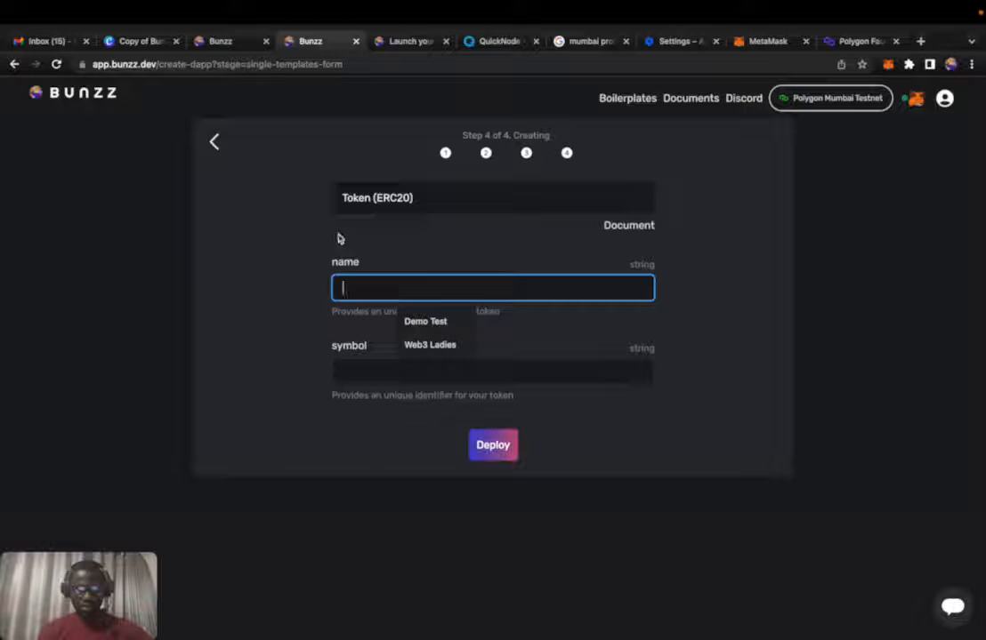
left_click(214, 143)
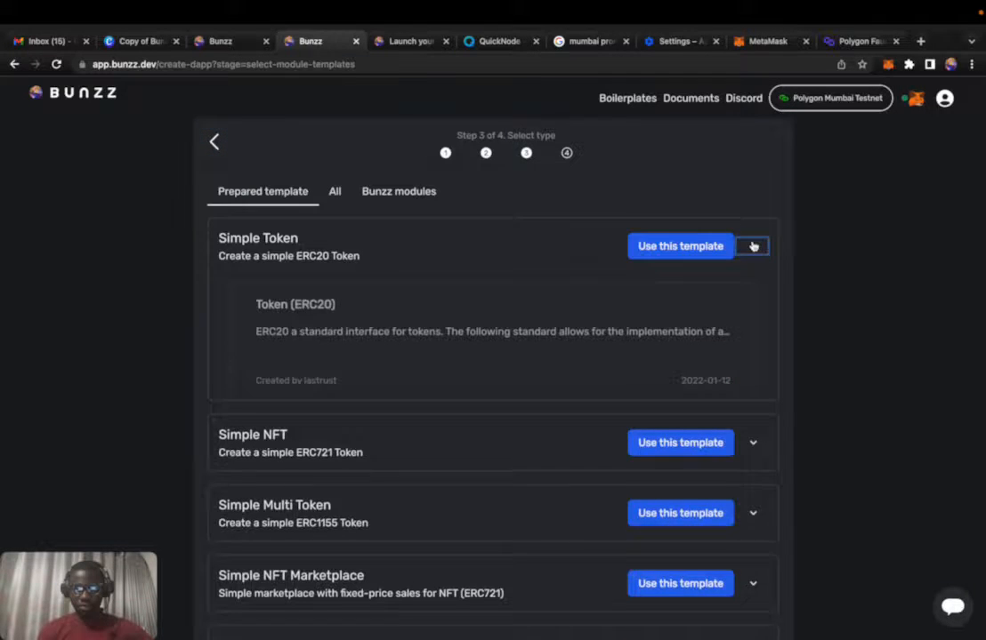
left_click(679, 246)
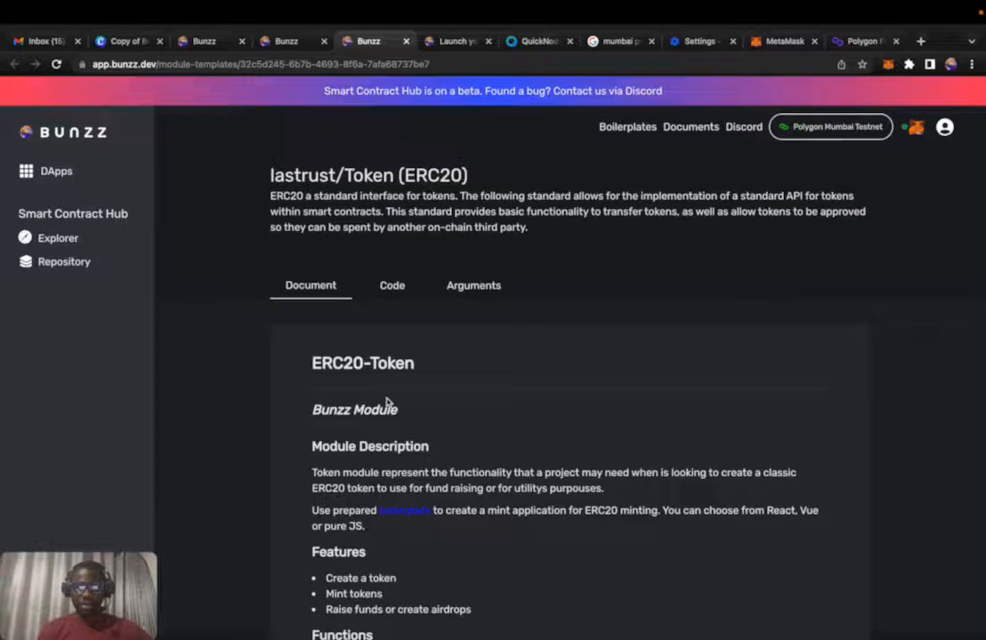
scroll("down", 3)
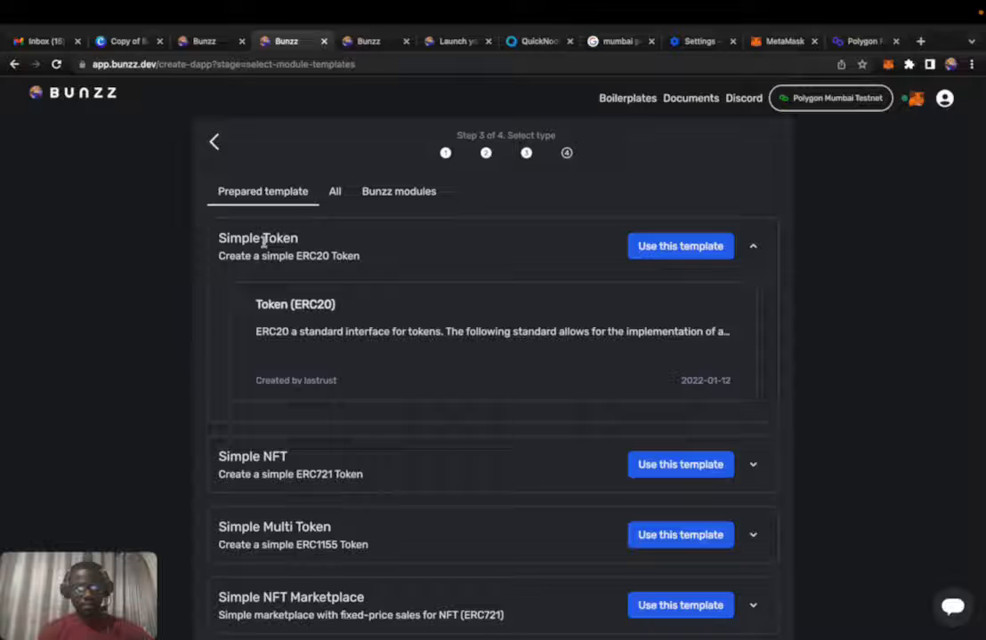
left_click(680, 246)
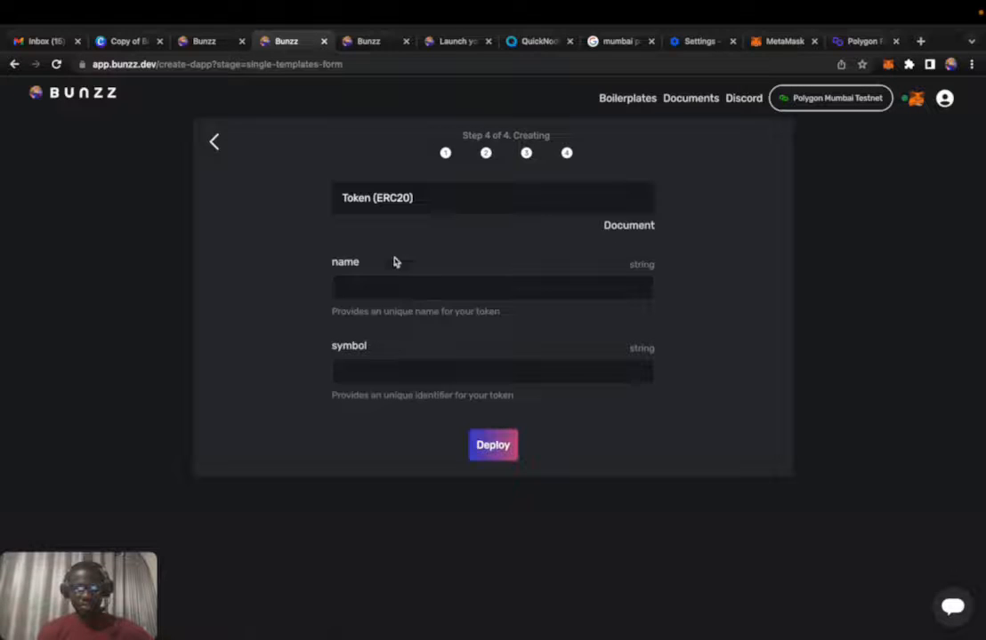
Step: Name the token 'Demo Test Token' with symbol DTT and deploy the contract
left_click(491, 286)
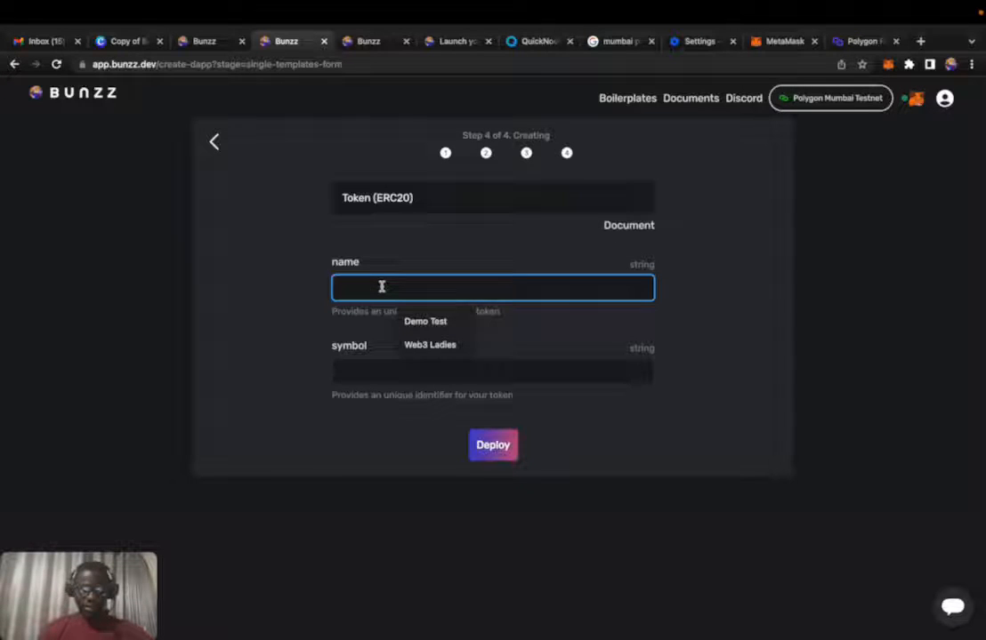
type("t")
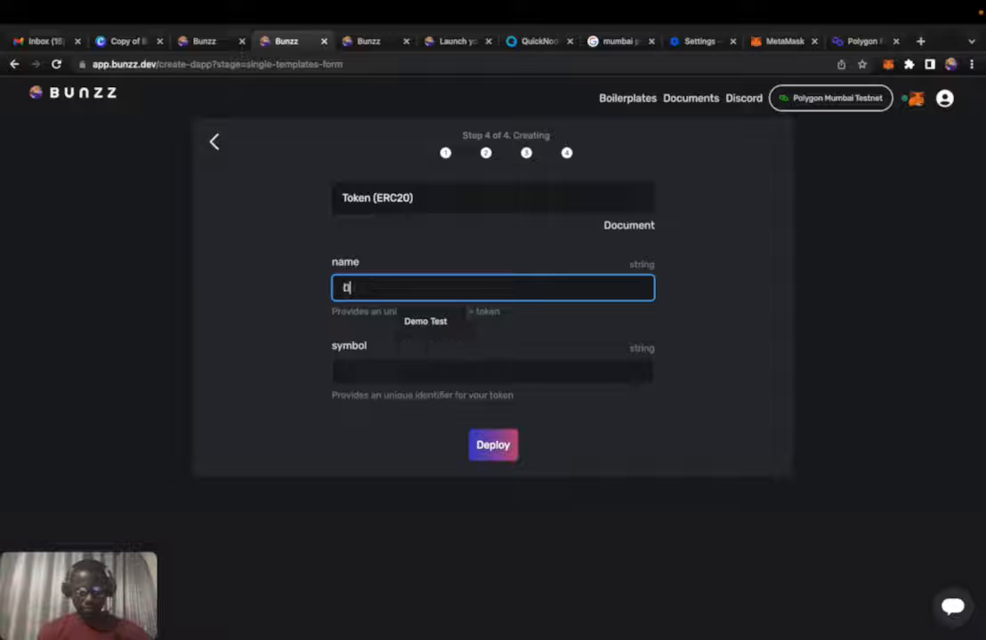
left_click(425, 320)
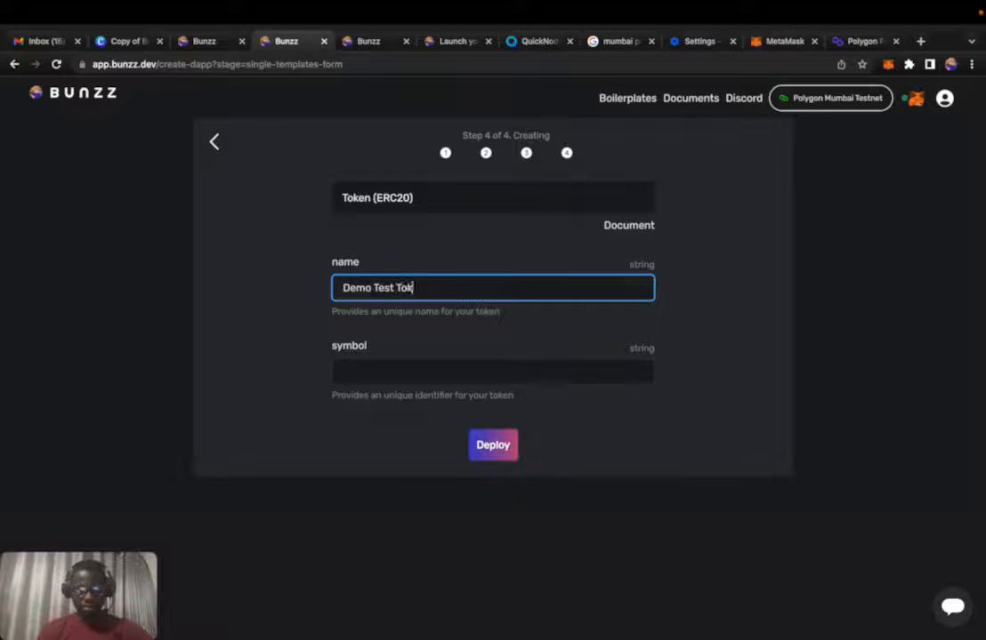
type("DM")
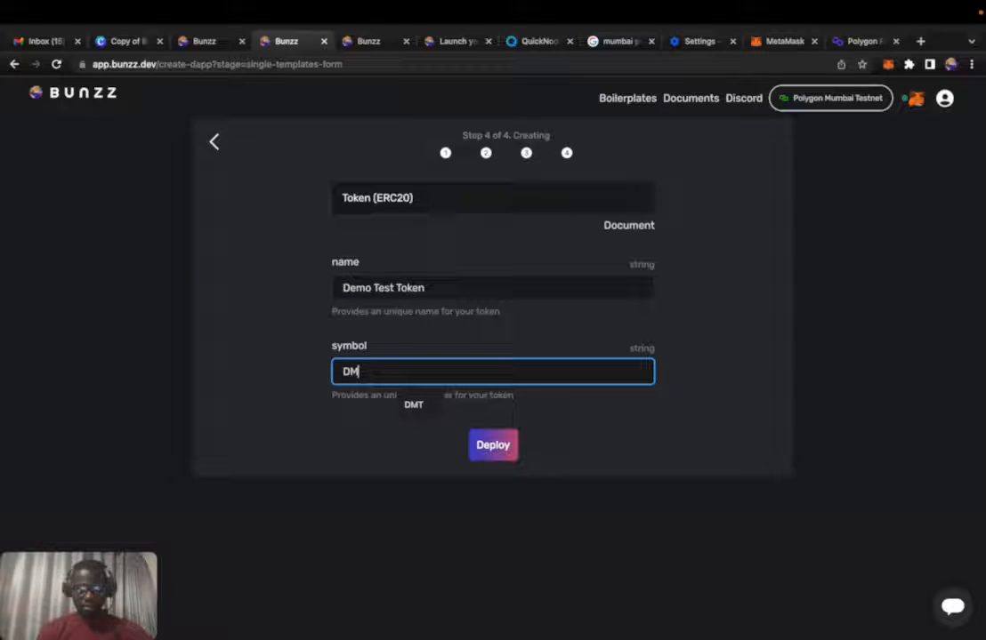
key("Backspace")
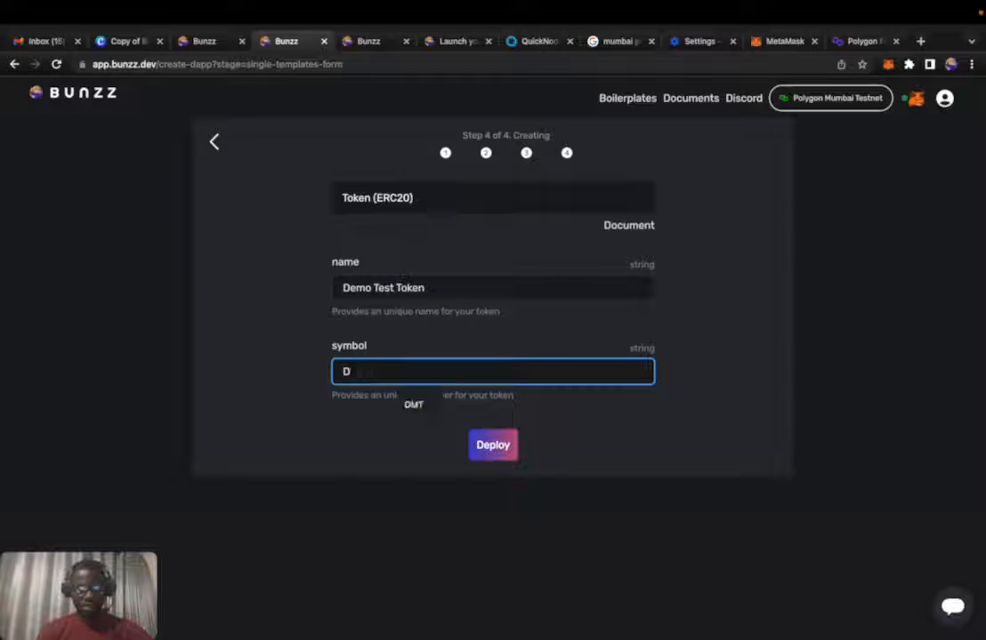
type("TT")
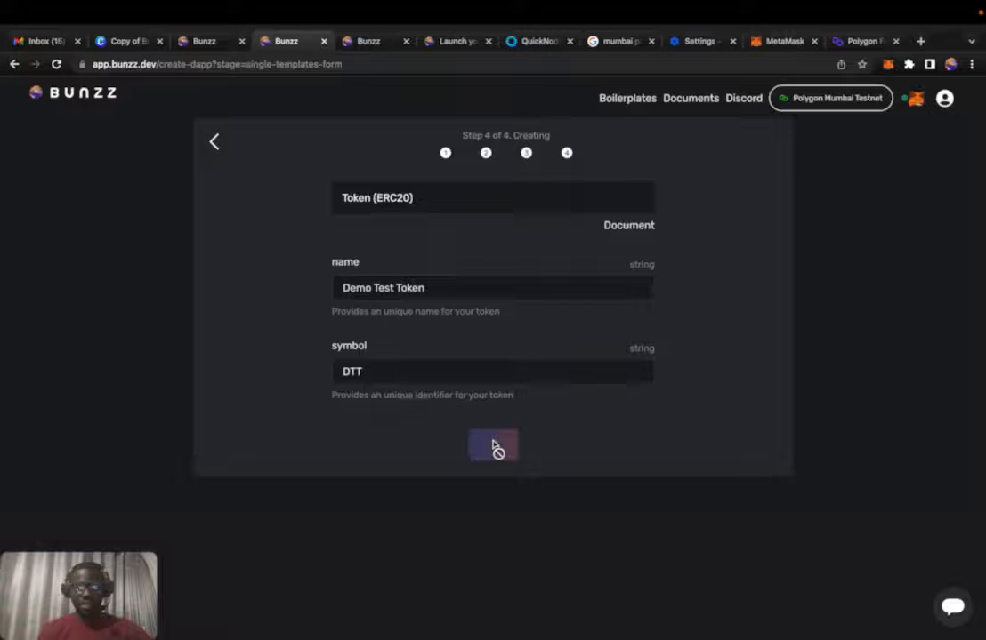
left_click(493, 445)
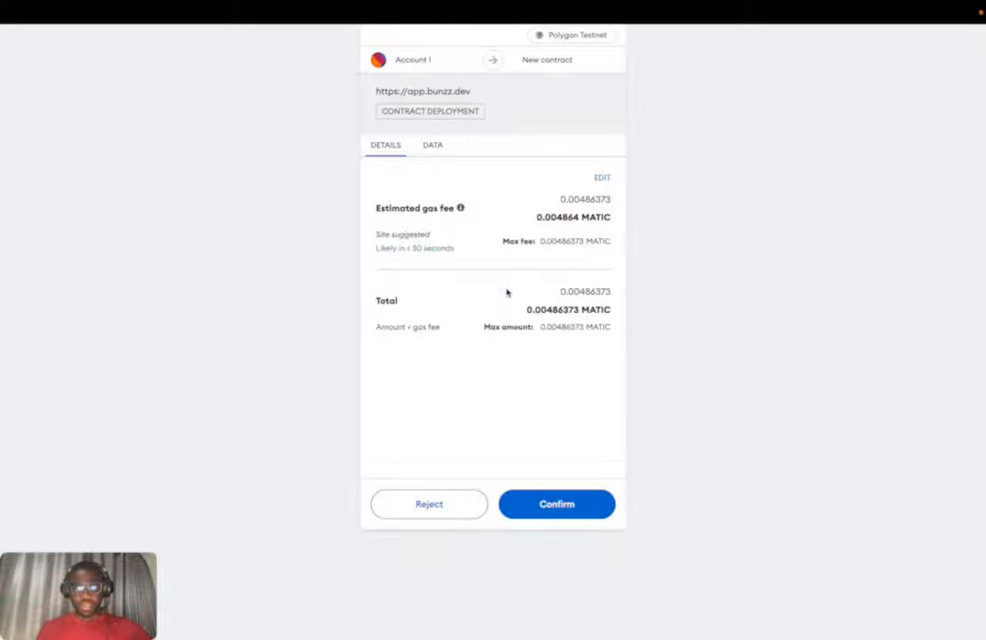
Step: Confirm the contract deployment transaction and its gas fee in MetaMask
left_click(555, 506)
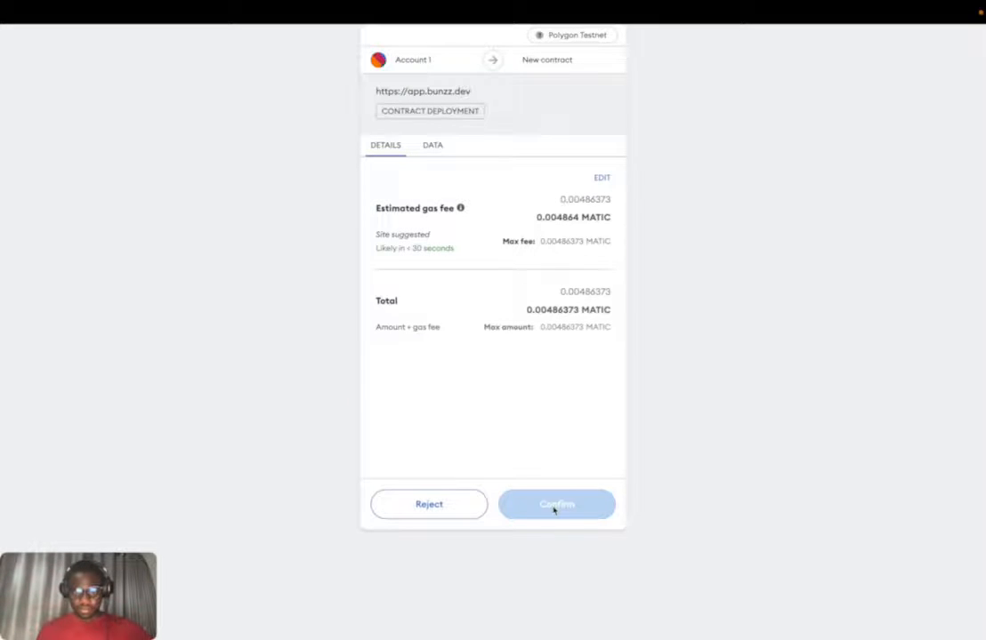
left_click(555, 506)
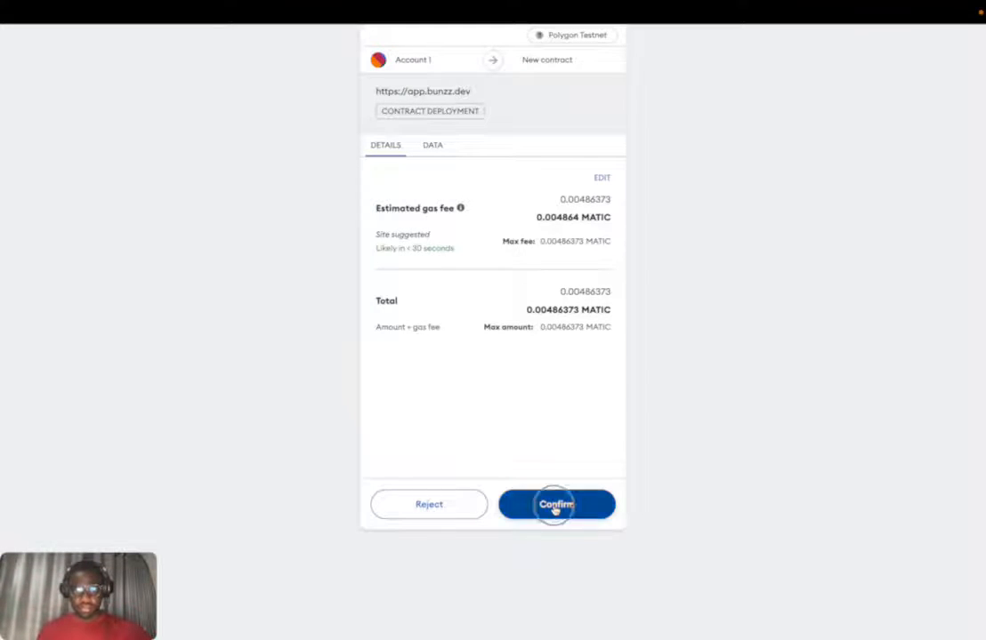
left_click(555, 506)
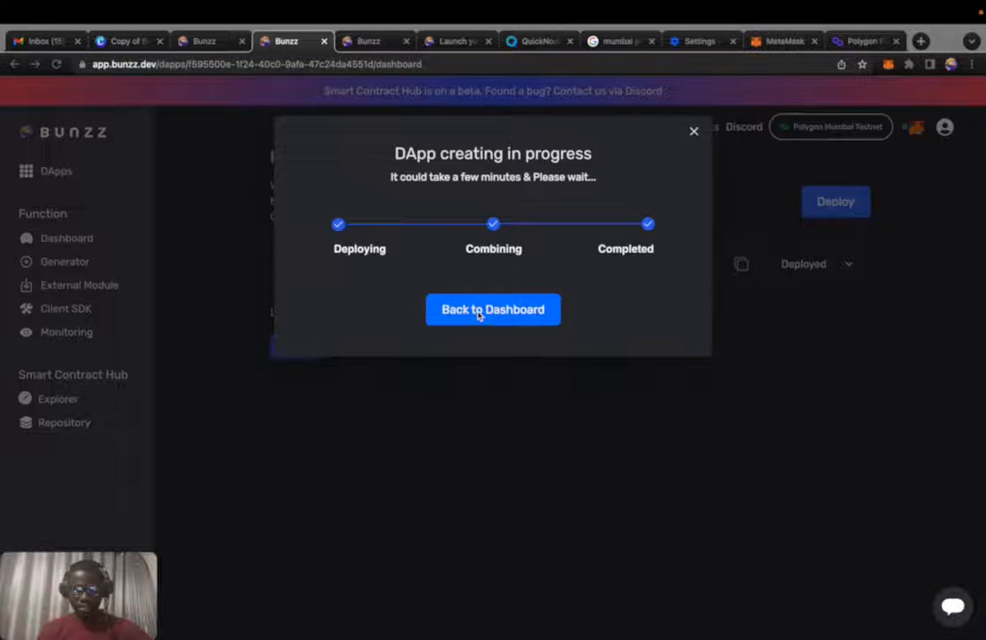
Step: Return to the Polygon token dashboard, view the Client SDK keys, and expand the ERC20 token's contract functions
left_click(491, 309)
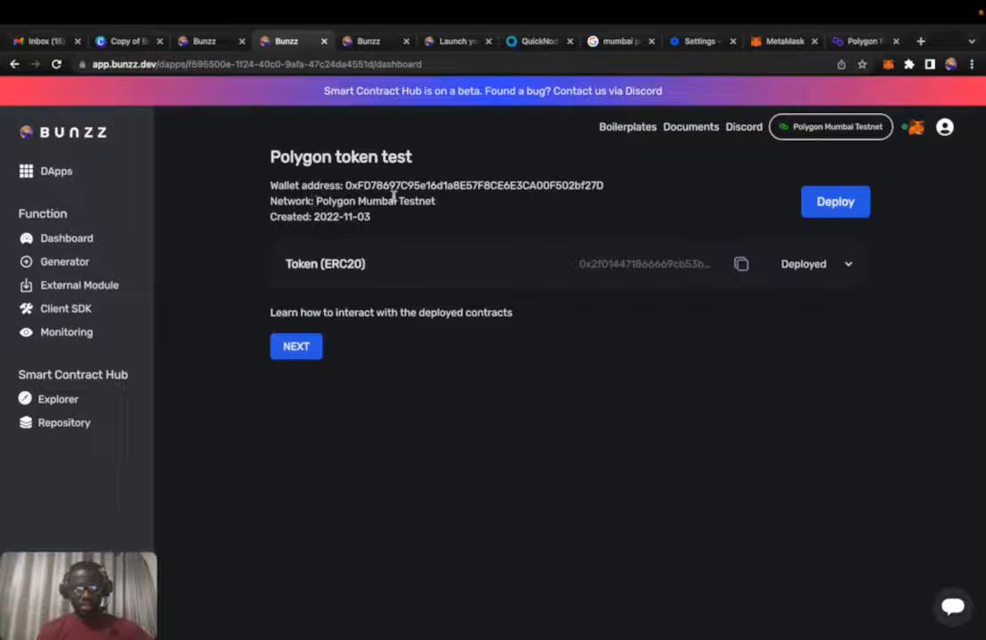
mouse_move(881, 286)
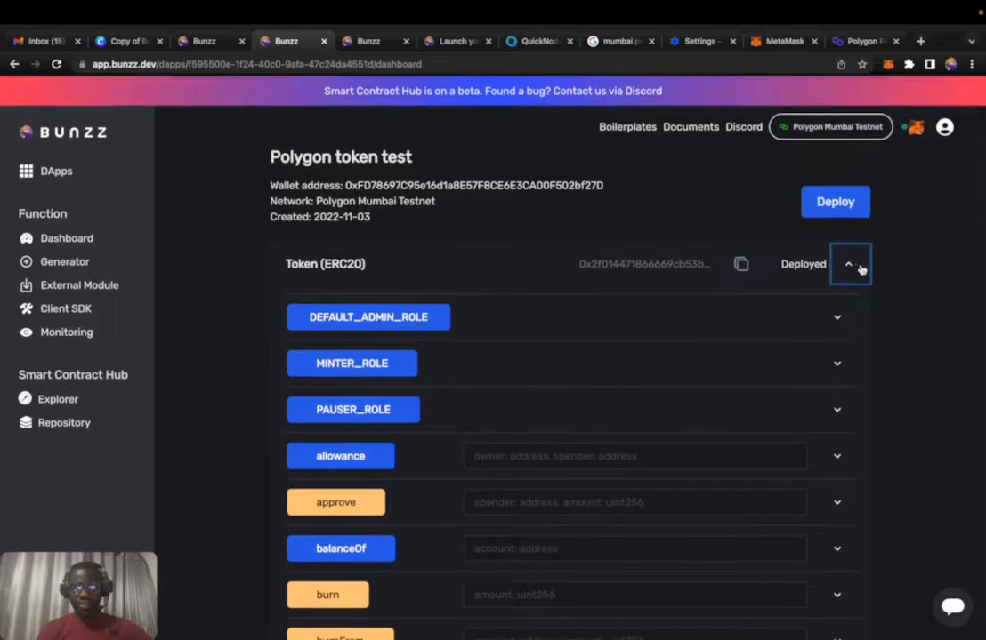
left_click(846, 264)
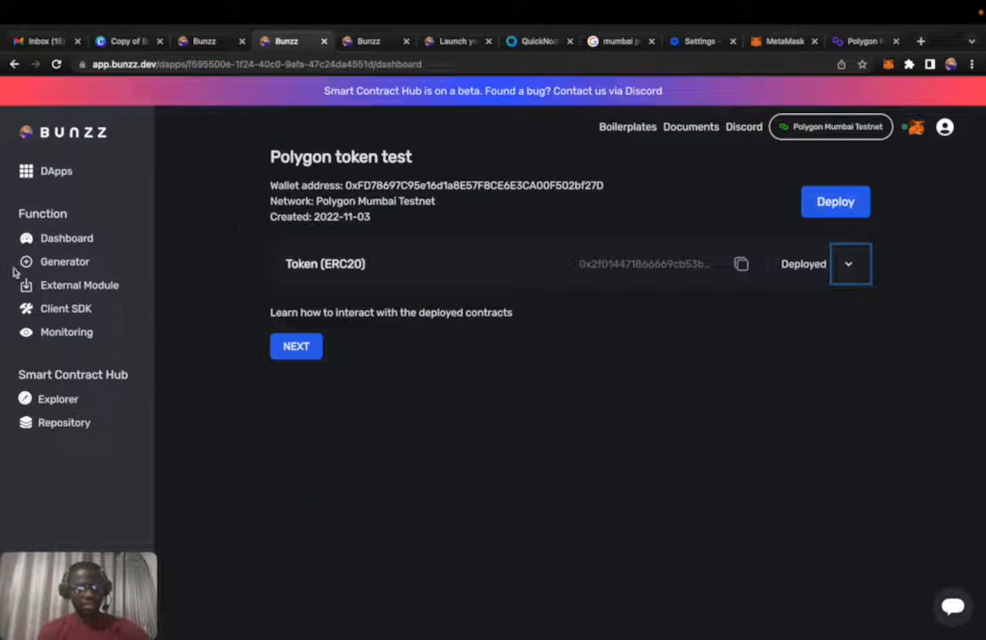
left_click(66, 309)
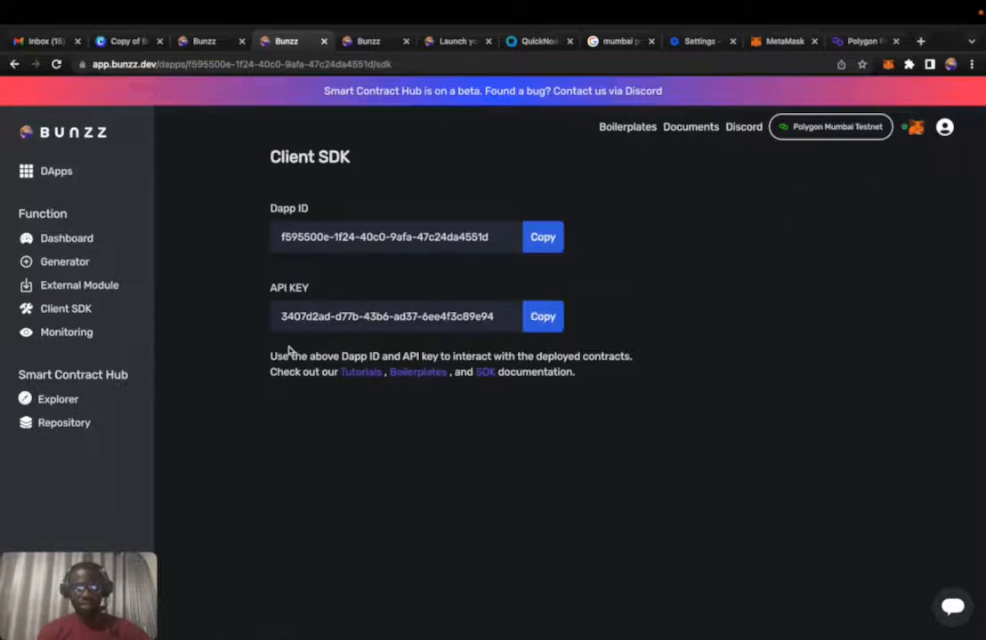
mouse_move(335, 384)
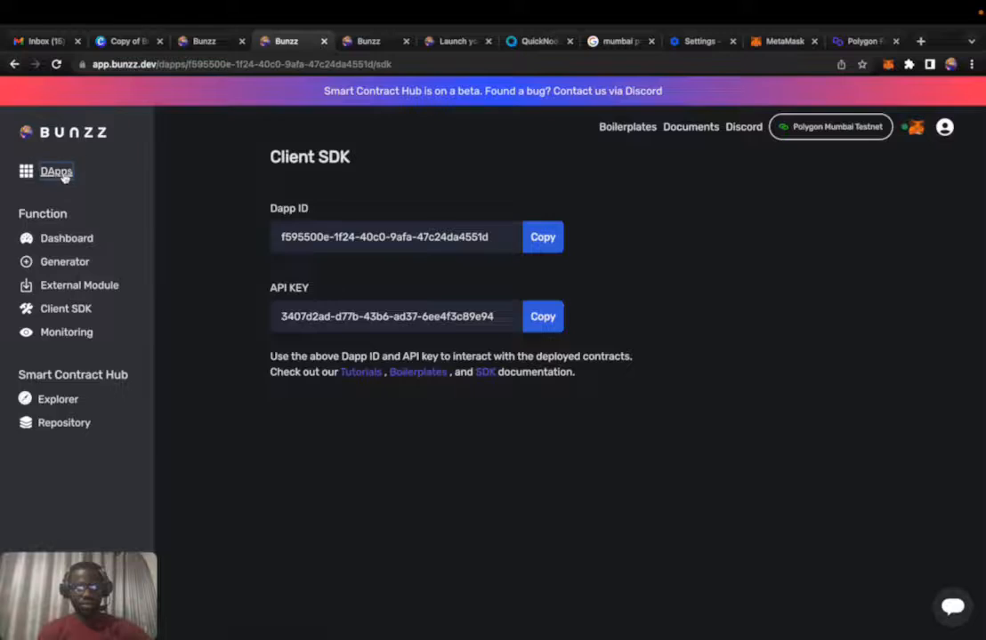
left_click(65, 239)
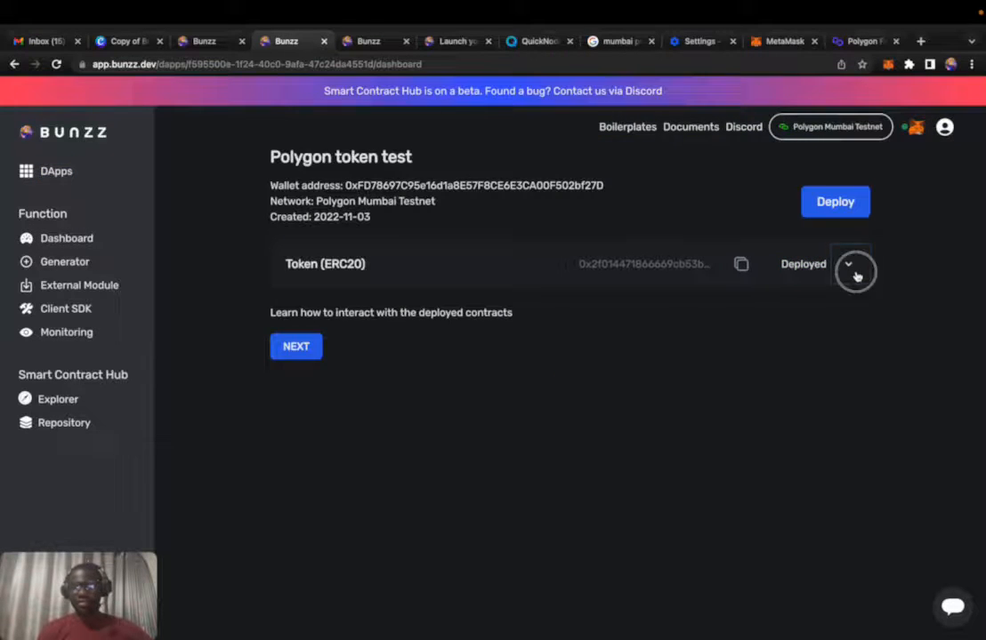
left_click(846, 263)
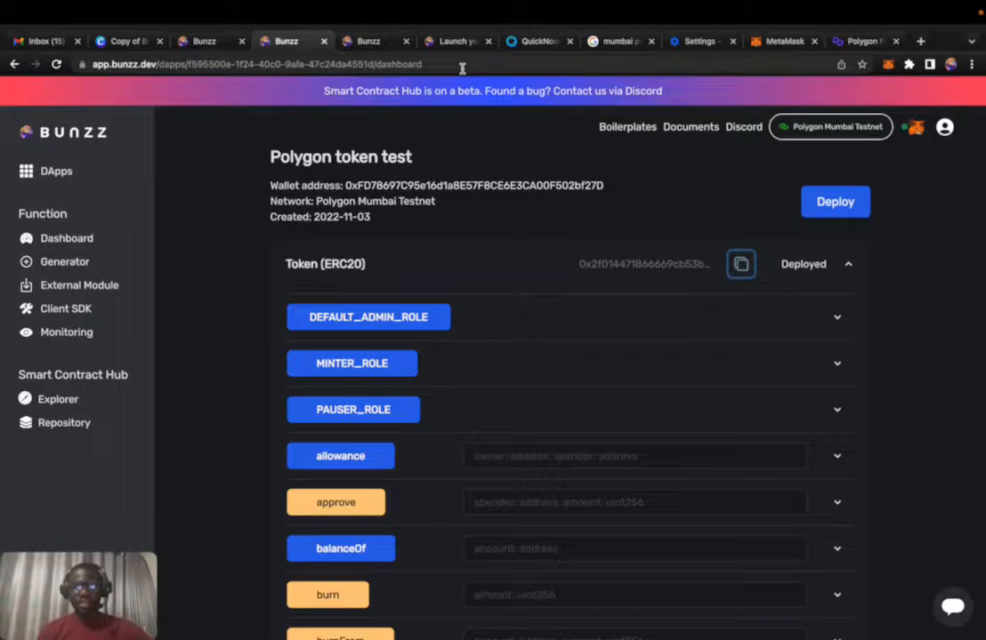
Step: Navigate to the Mumbai PolygonScan explorer and bring up its Tokens menu
left_click(862, 41)
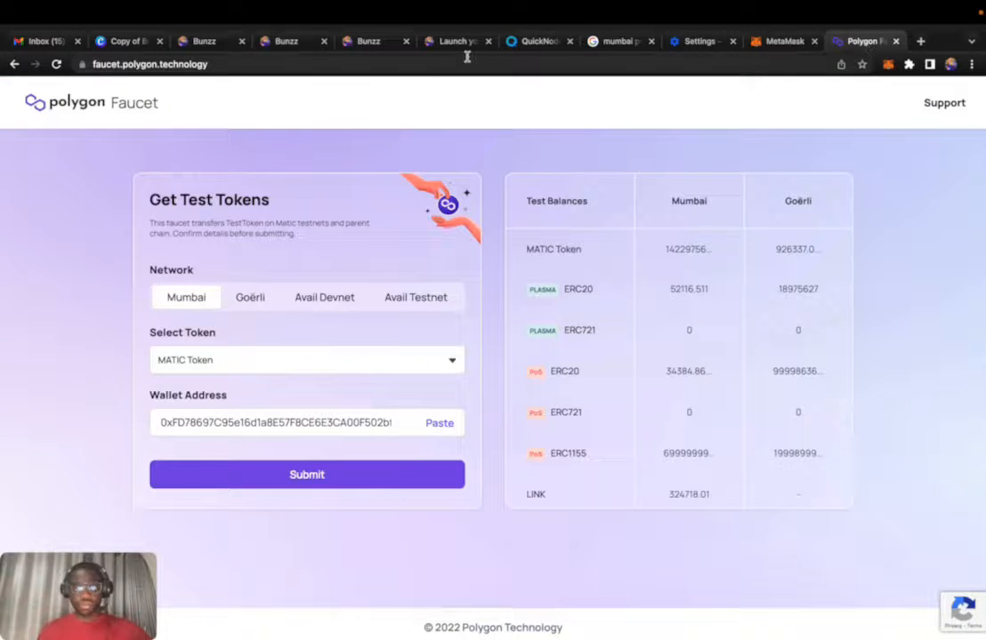
type("polyg")
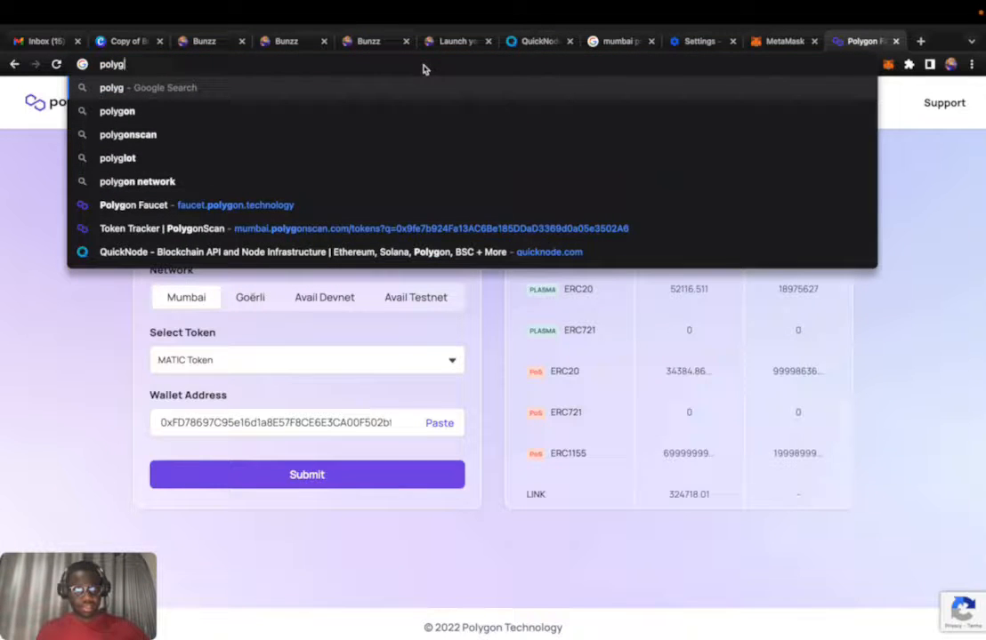
left_click(162, 228)
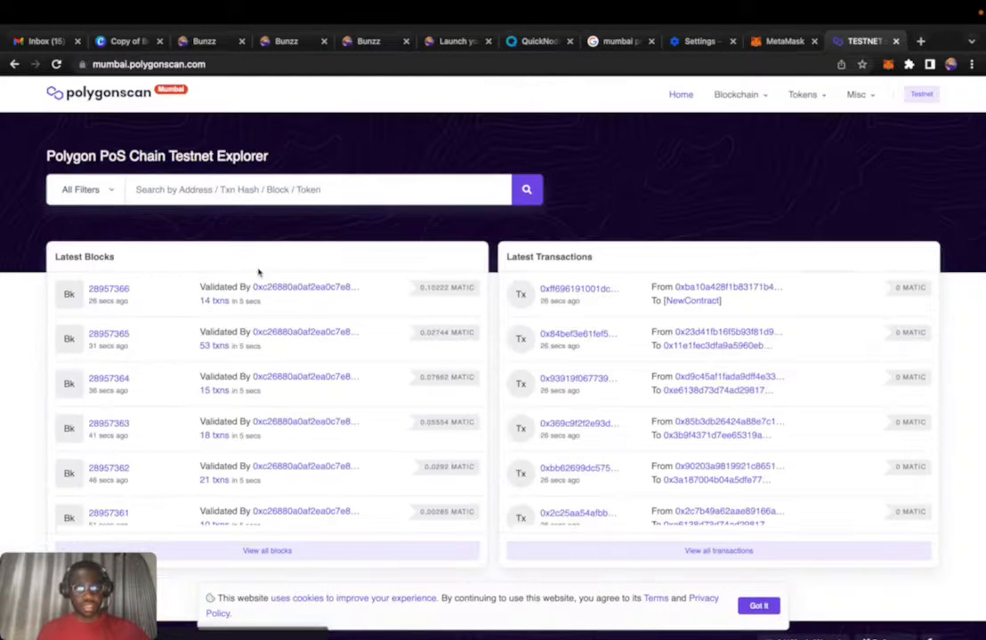
left_click(856, 94)
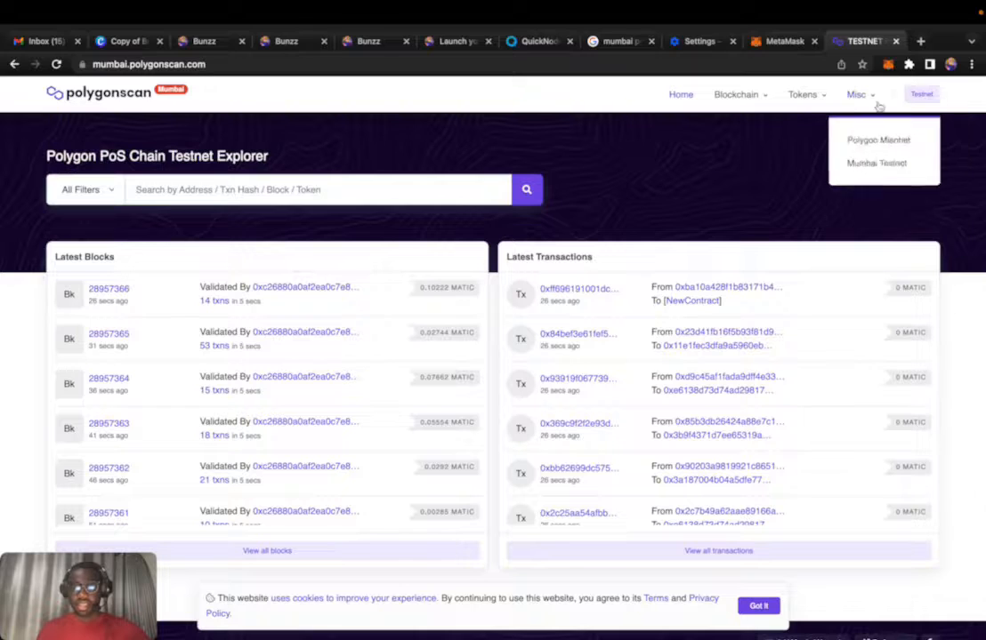
left_click(800, 95)
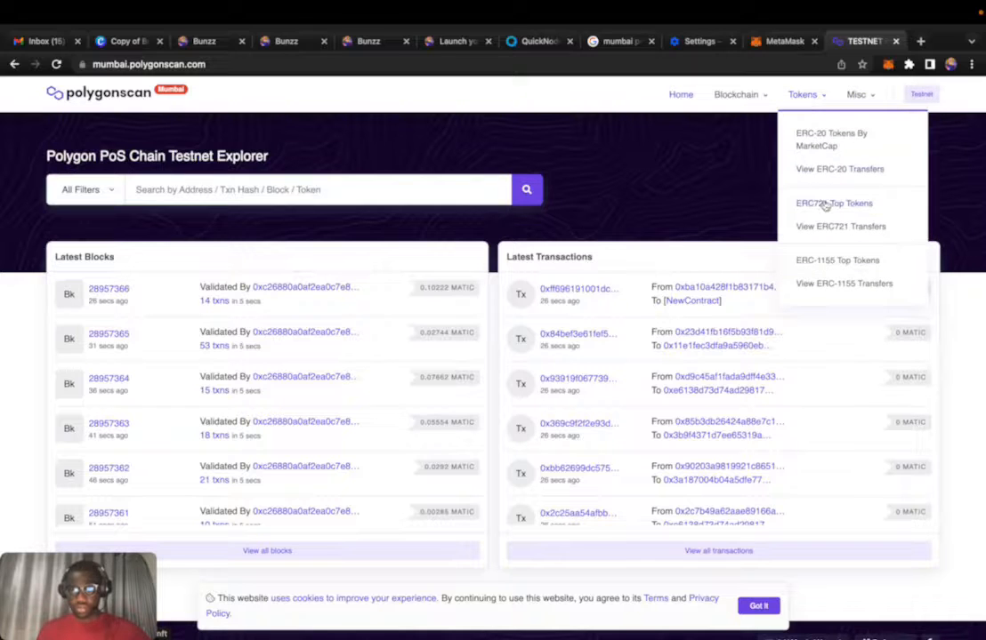
Step: Search the ERC-20 token tracker by contract address, confirming Demo Test Token (DTT), 18 decimals
left_click(831, 138)
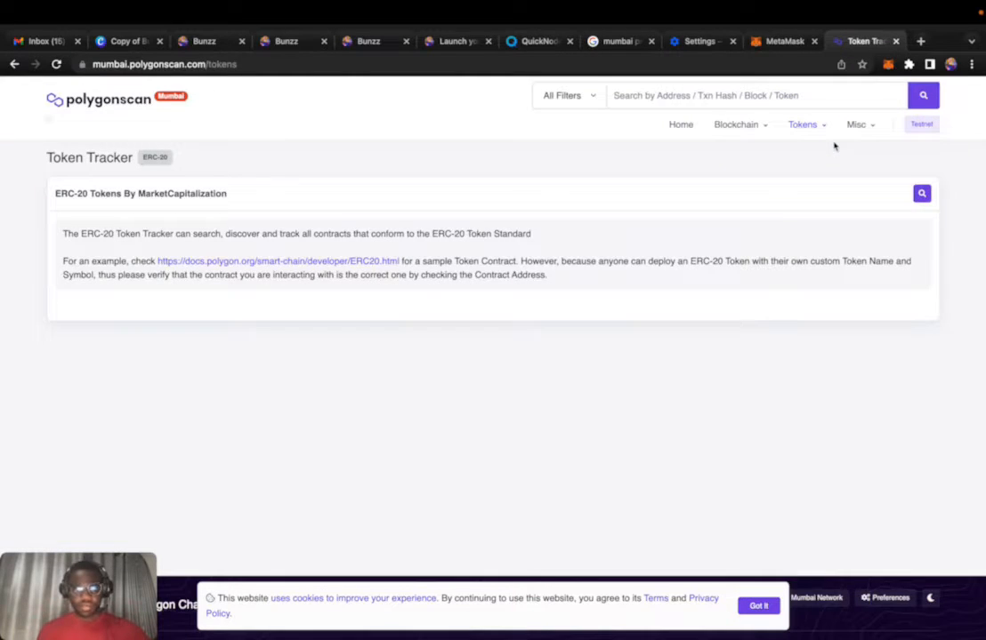
left_click(921, 192)
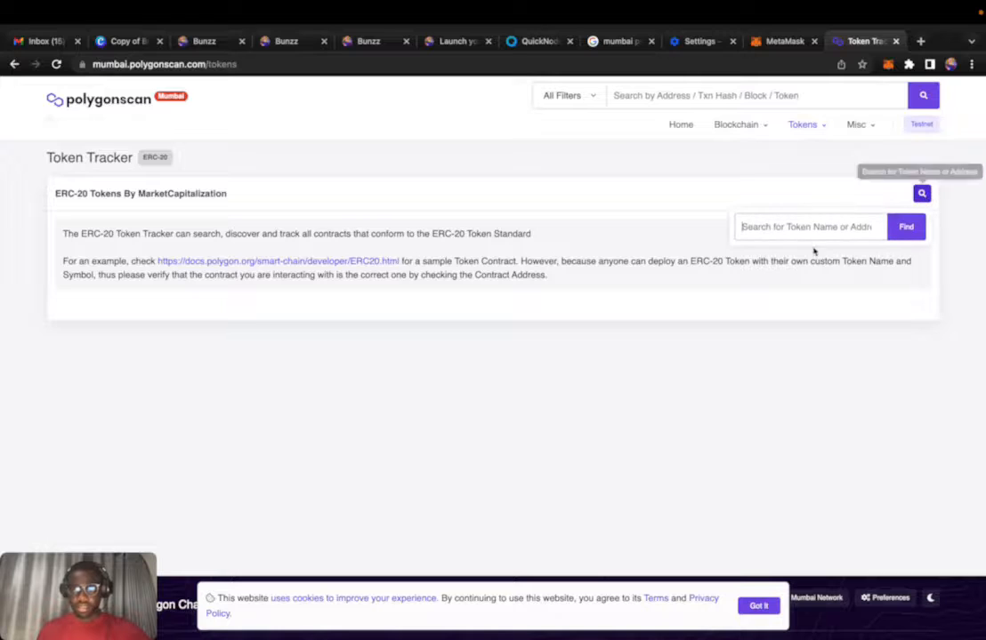
left_click(905, 228)
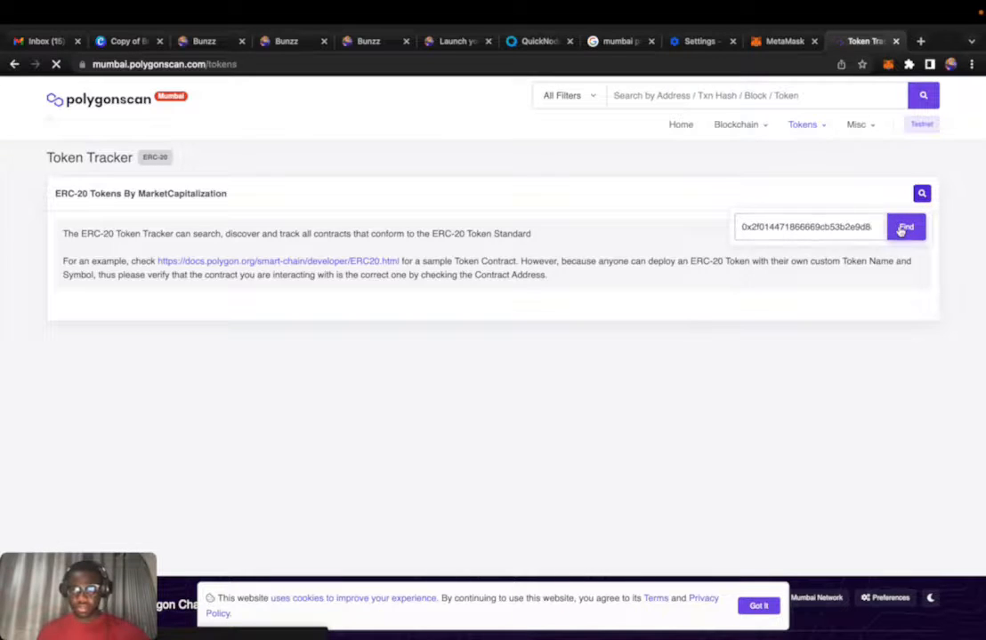
left_click(906, 228)
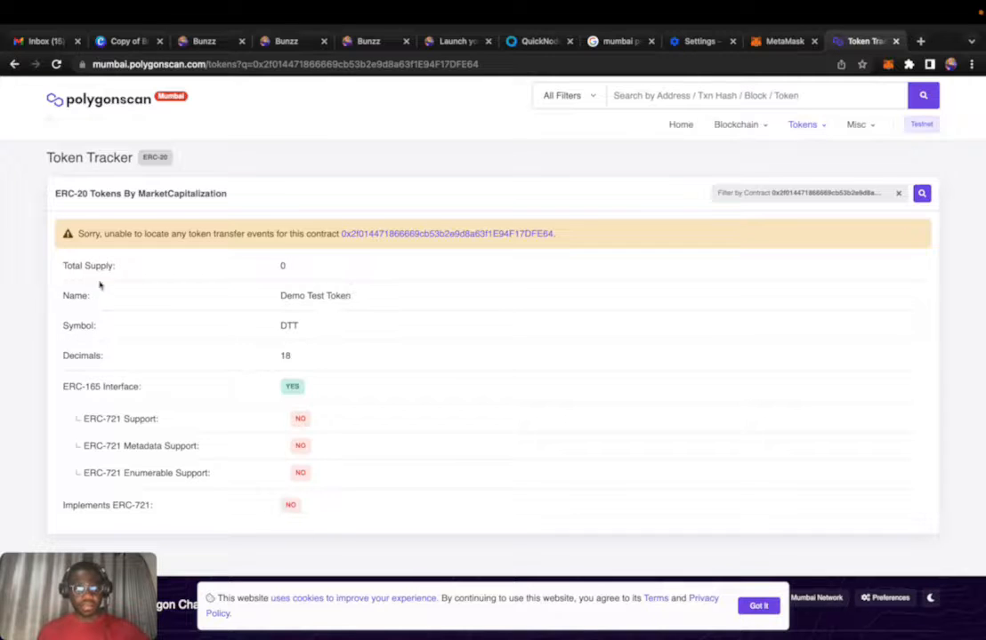
mouse_move(187, 327)
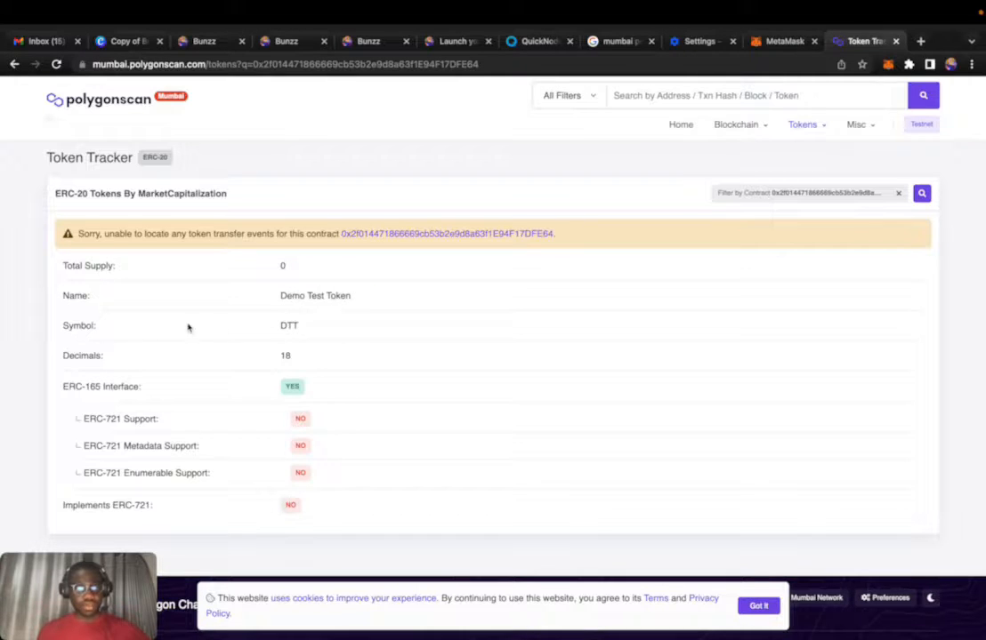
mouse_move(342, 355)
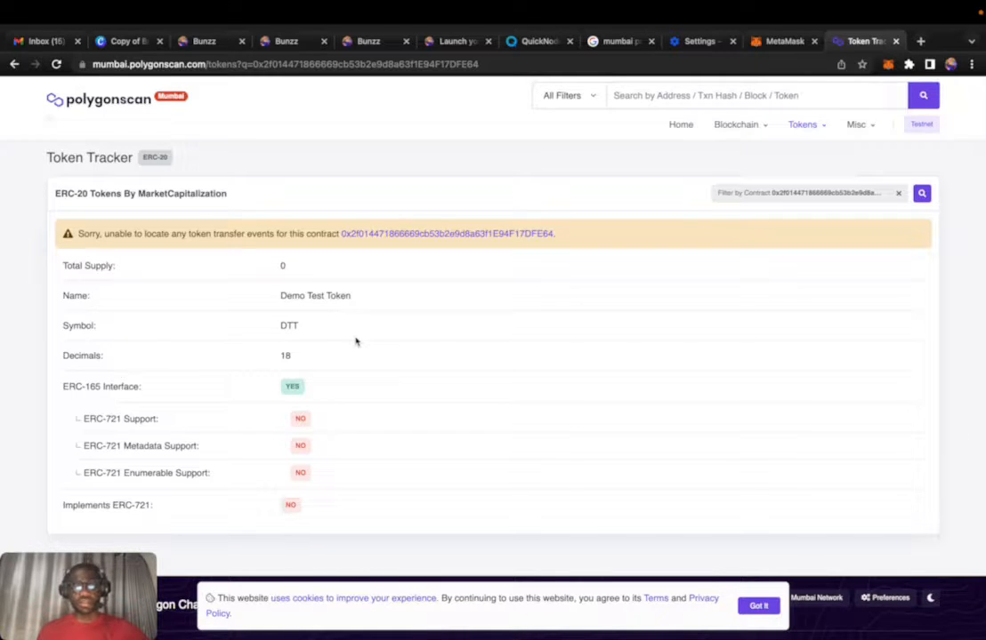
mouse_move(318, 138)
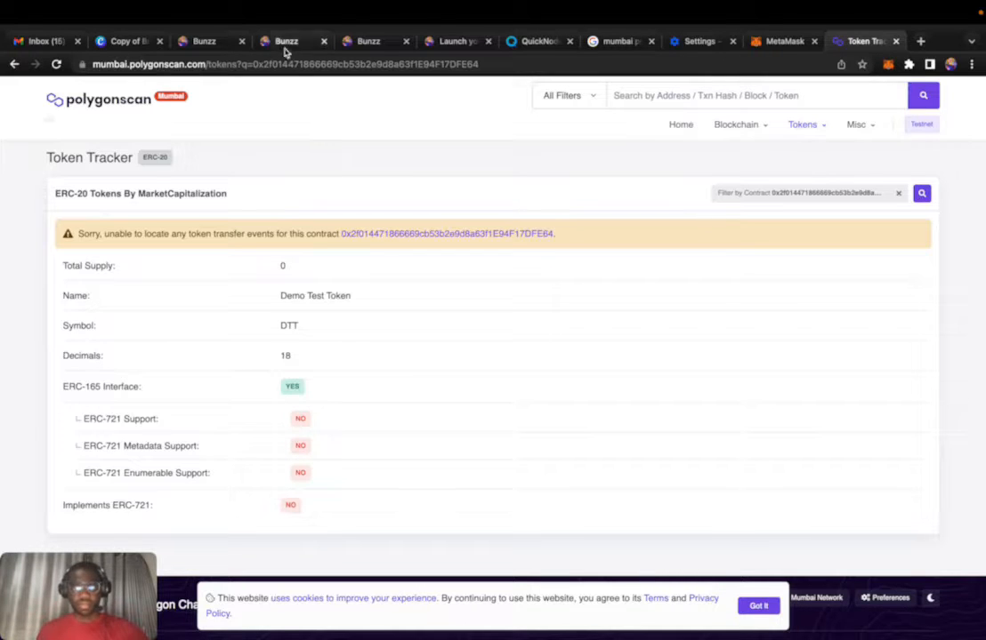
Step: Return to Bunzz and view the Client SDK page with DApp ID and API key
left_click(286, 41)
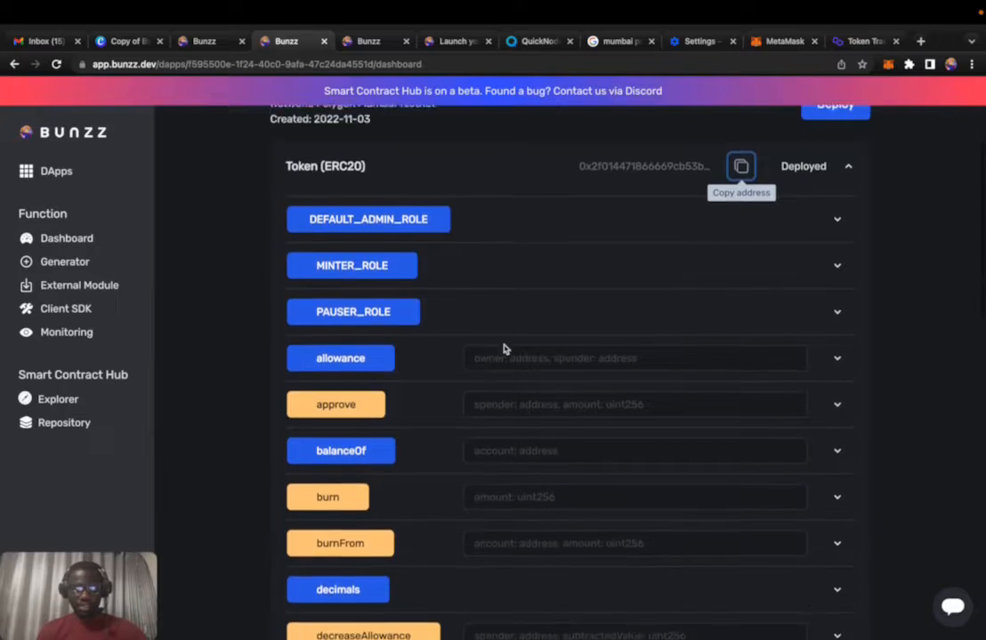
left_click(66, 310)
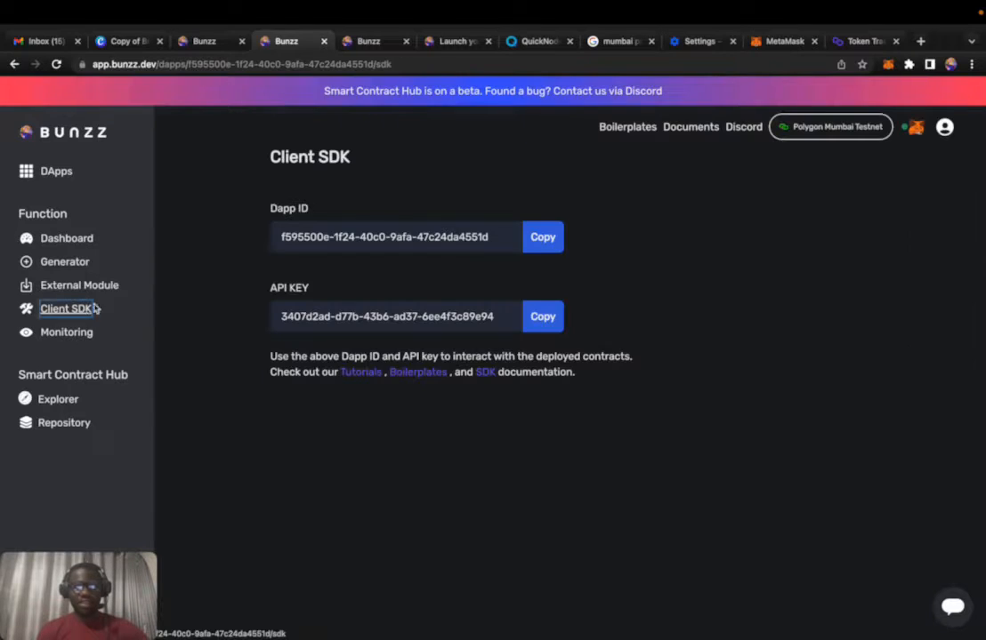